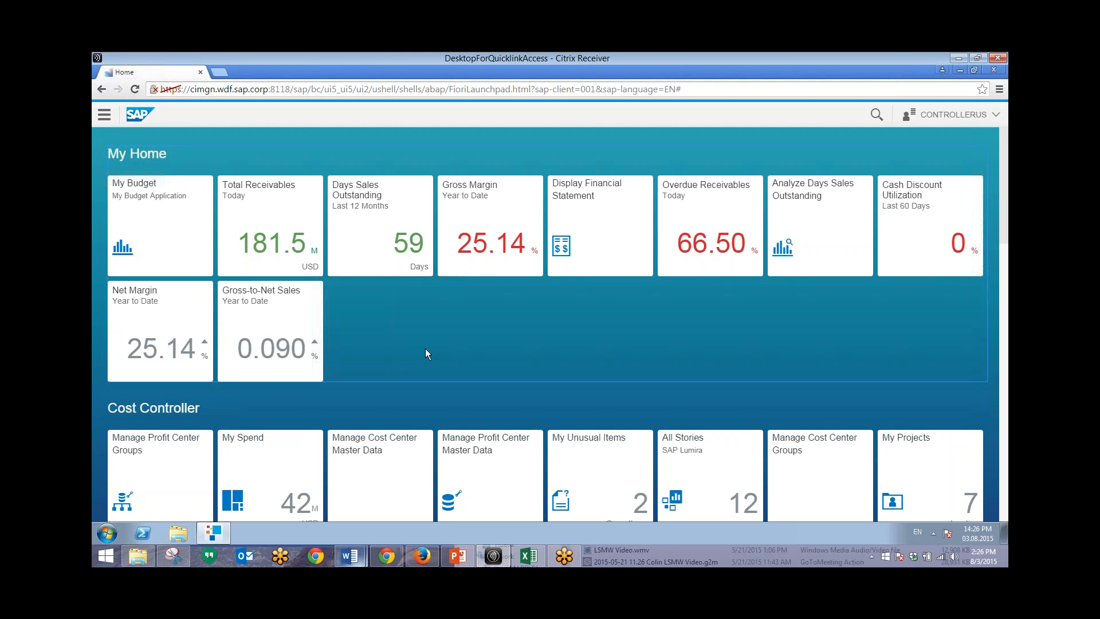
# - Launch Net Margin Results from the Cost Controller group to see the 2015 monthly net margin
pyautogui.scroll(-3)
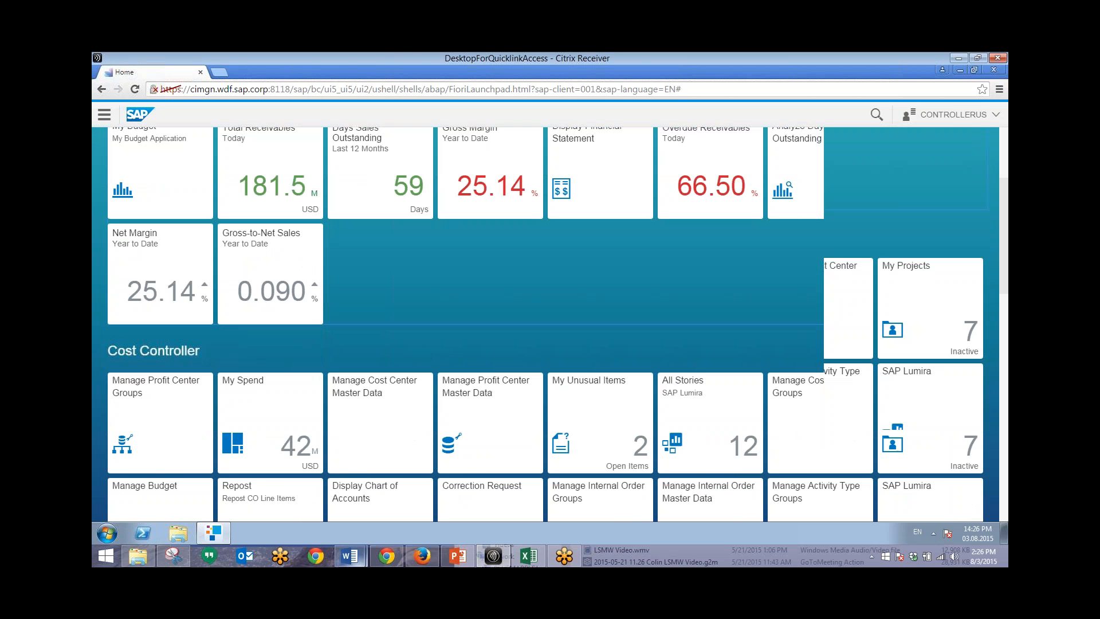
pyautogui.scroll(-3)
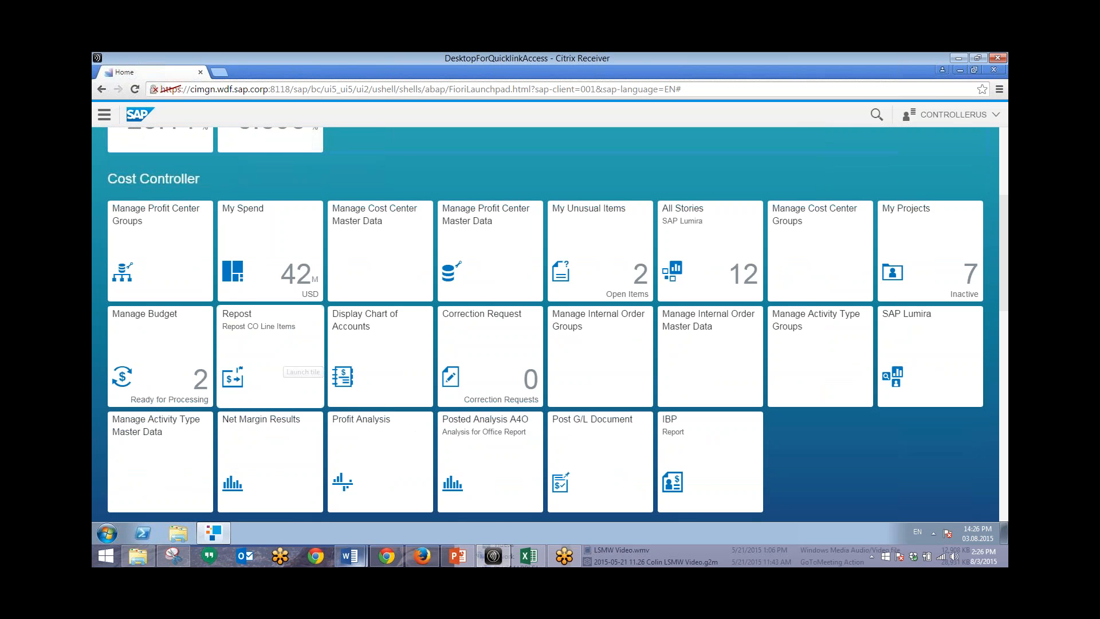
pyautogui.moveTo(267, 433)
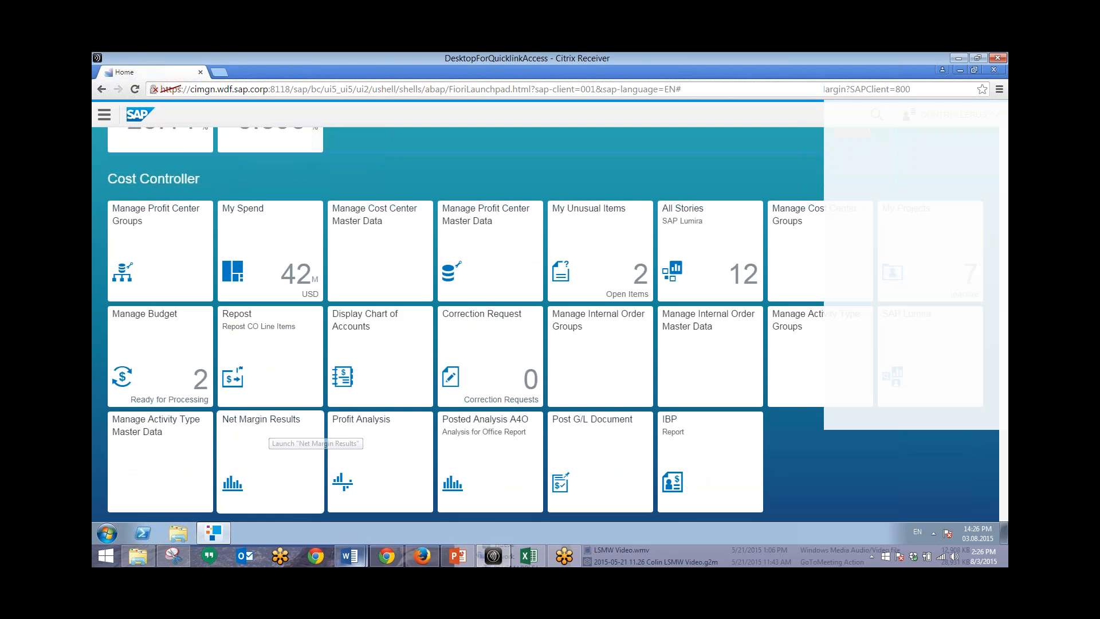
pyautogui.click(269, 462)
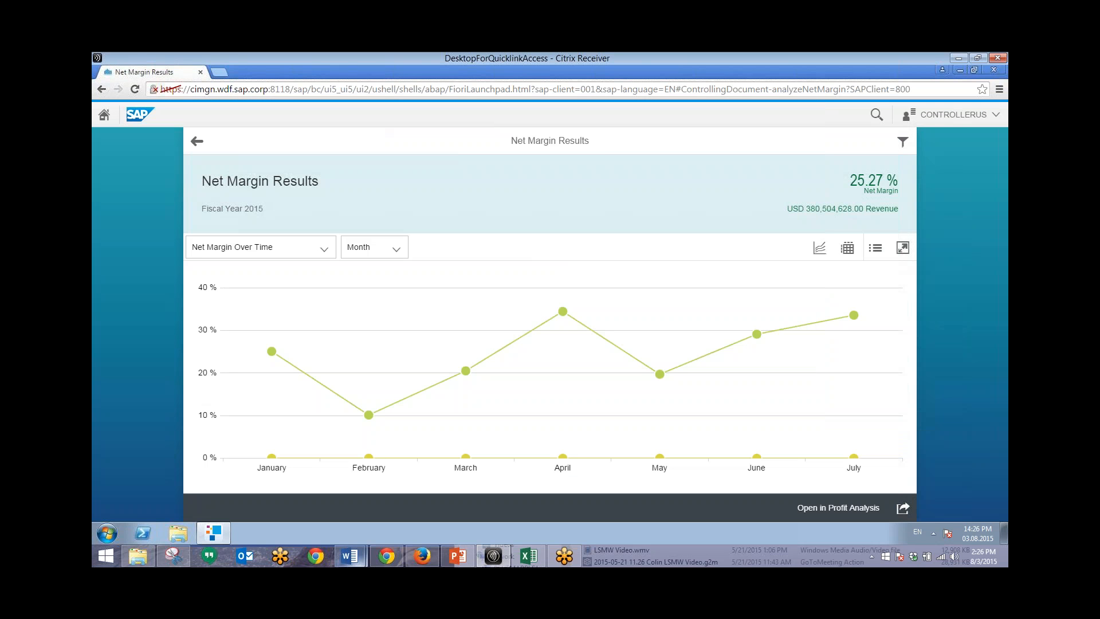
pyautogui.moveTo(424, 221)
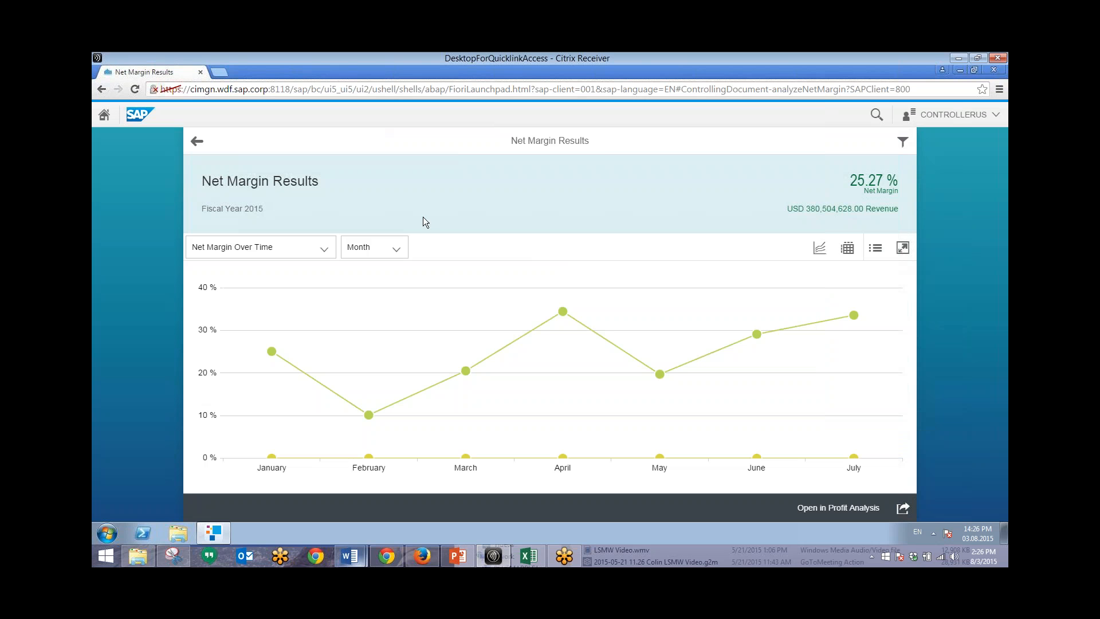
# - Regroup net margin by Quarter and switch to the table showing 0.00 USD planned net profit per quarter
pyautogui.click(373, 247)
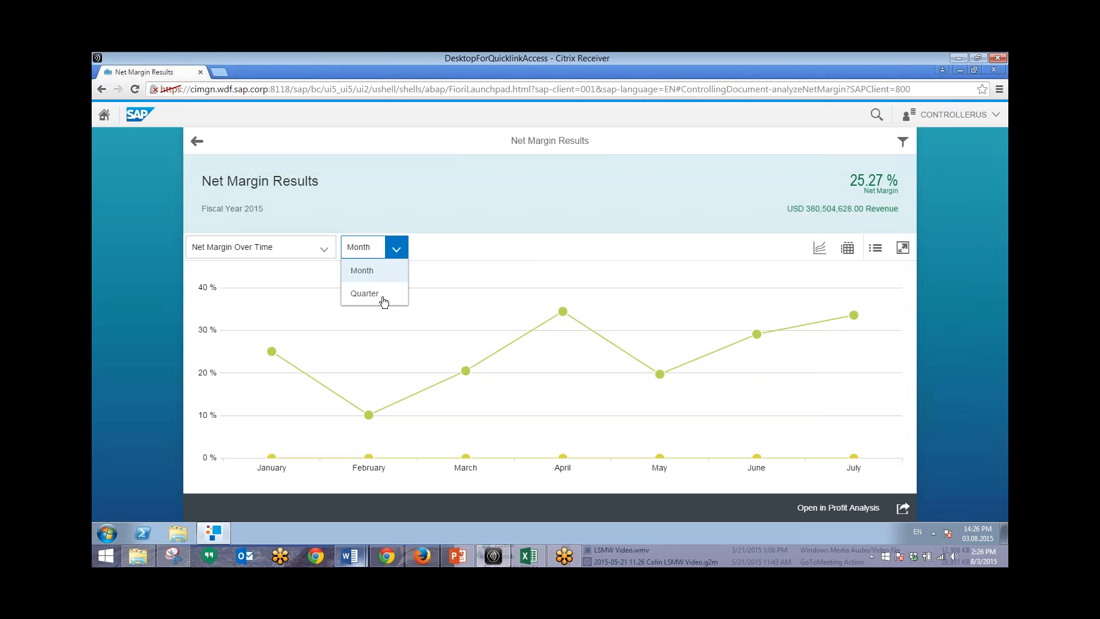
pyautogui.click(364, 292)
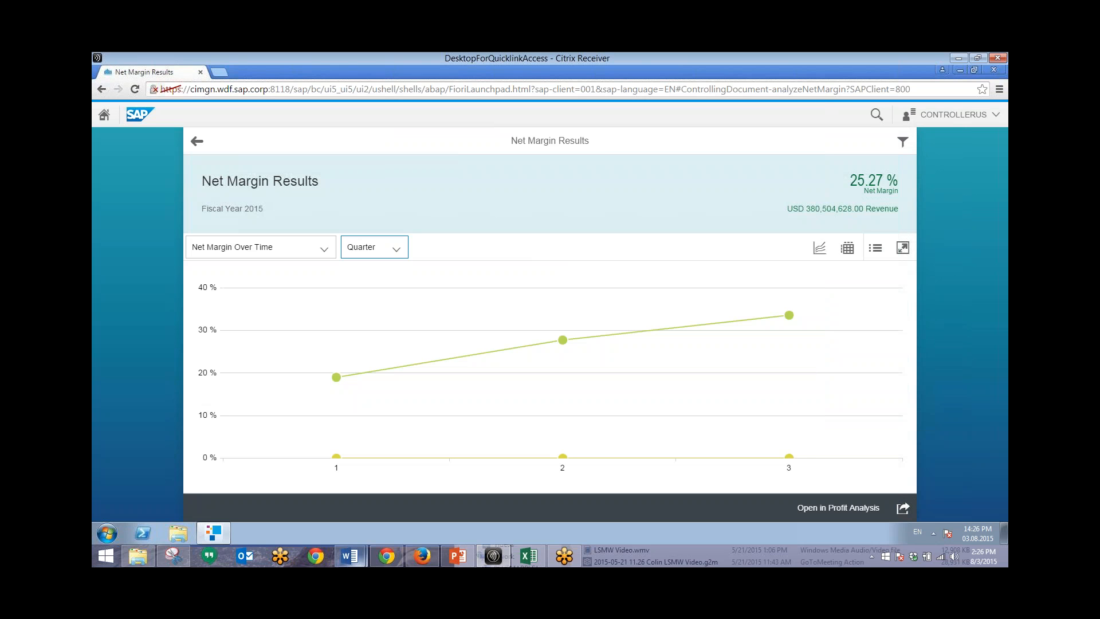
pyautogui.moveTo(845, 225)
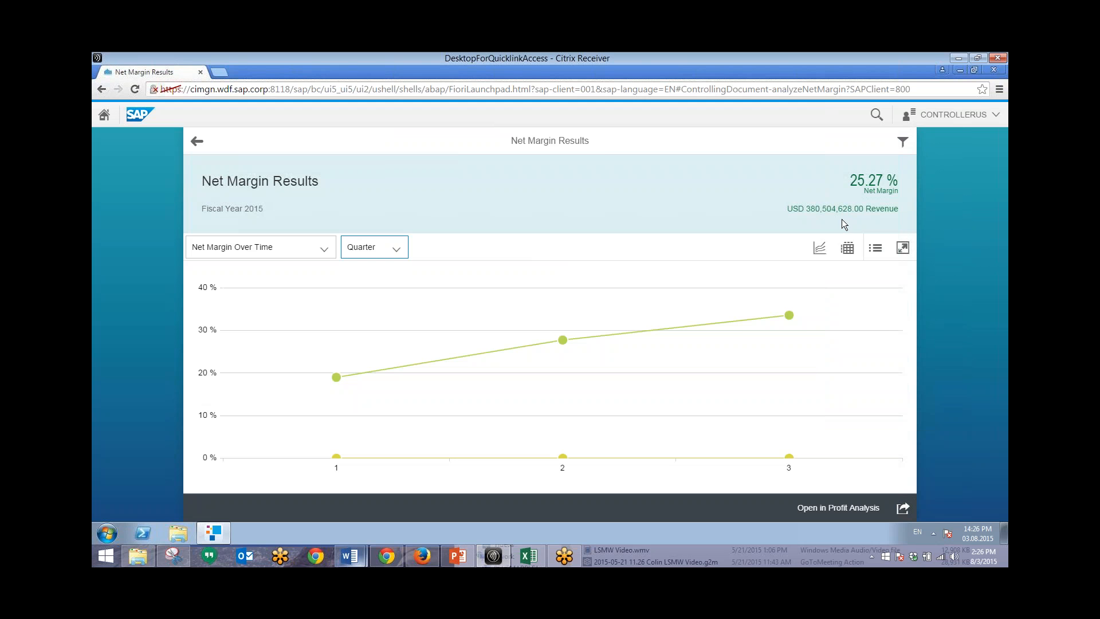
pyautogui.click(847, 247)
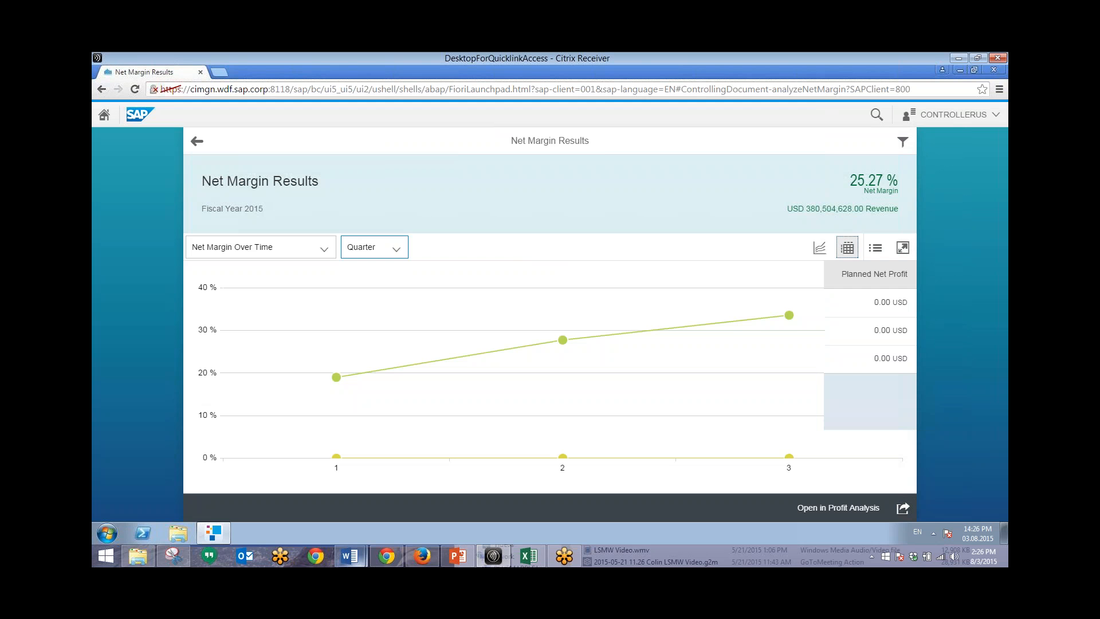
pyautogui.click(847, 247)
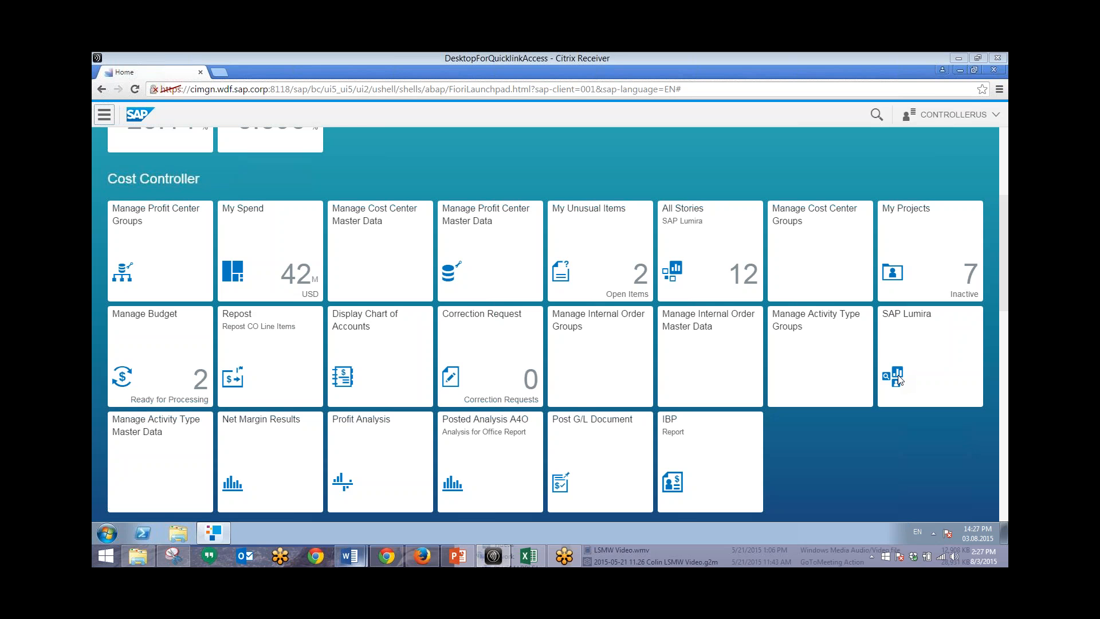
# - Switch Net Margin Results to Revenue and Cost Over Time and show January's 45,556,800 USD revenue, 34,131,525 USD cost
pyautogui.click(270, 462)
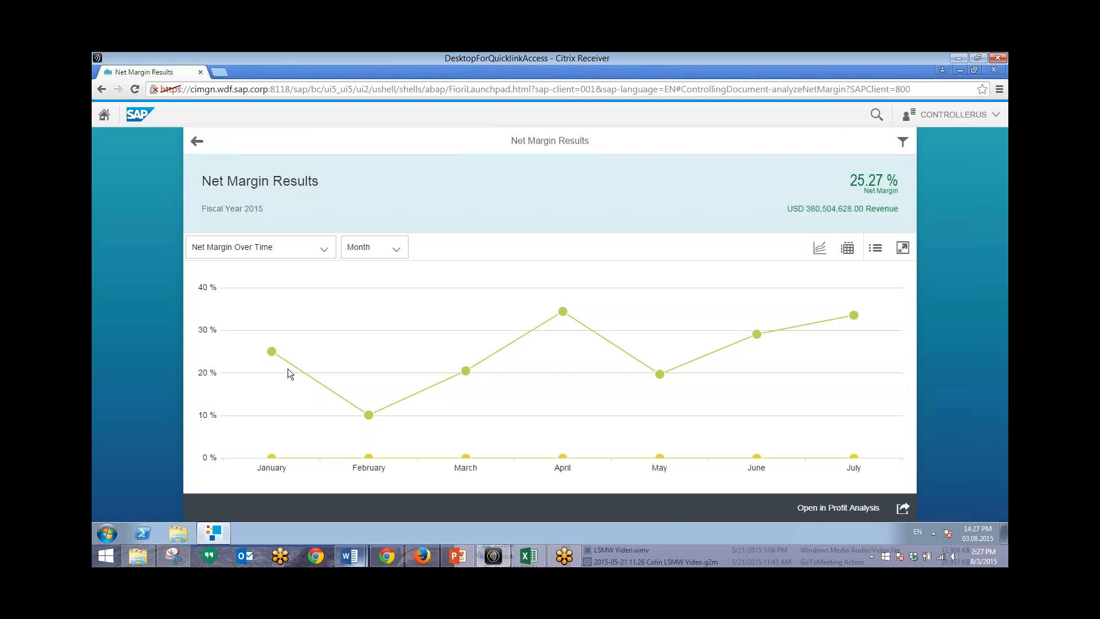
pyautogui.click(261, 246)
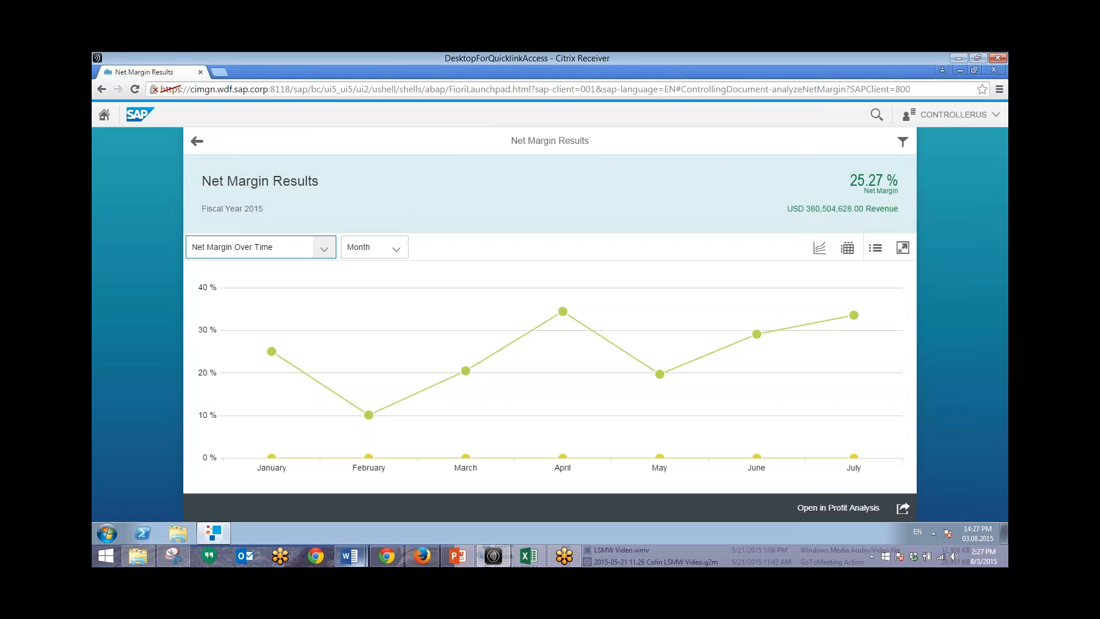
pyautogui.click(323, 246)
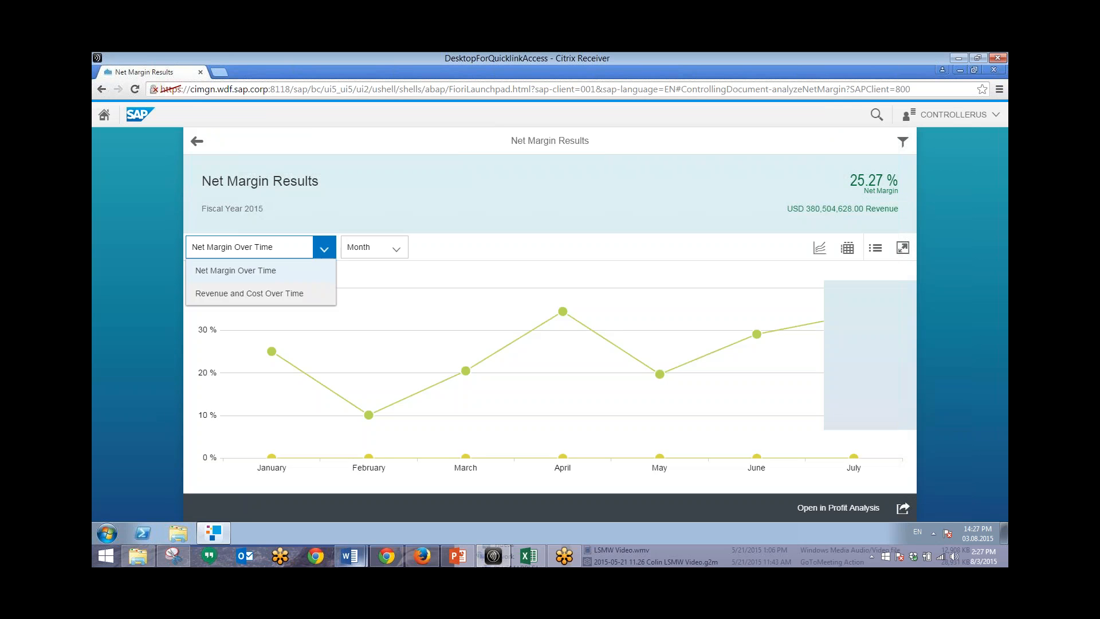
pyautogui.click(249, 293)
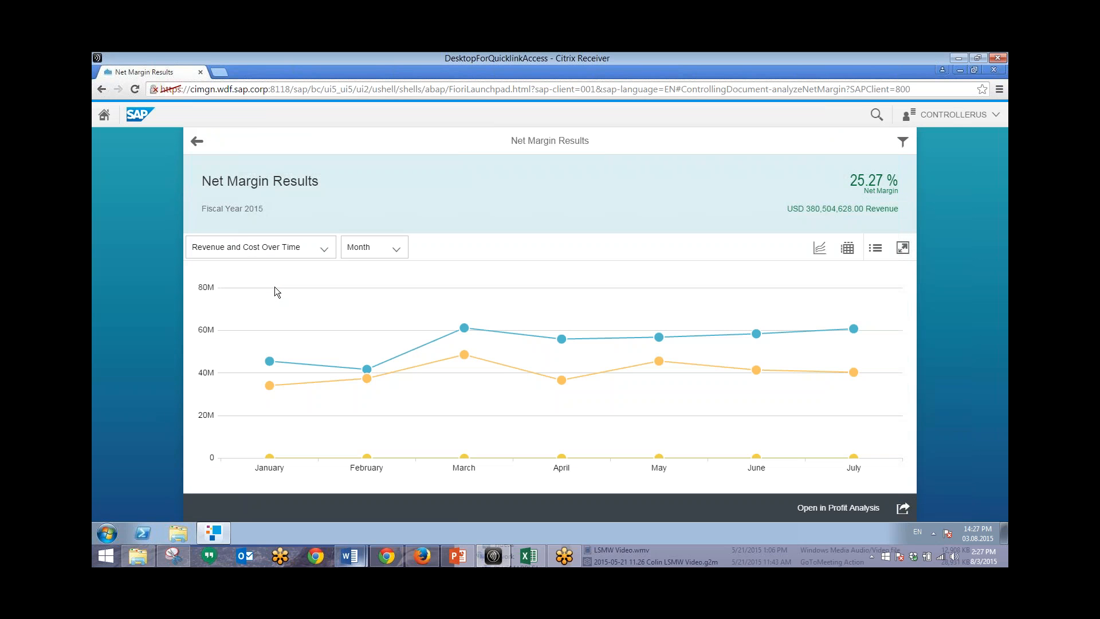
pyautogui.moveTo(252, 427)
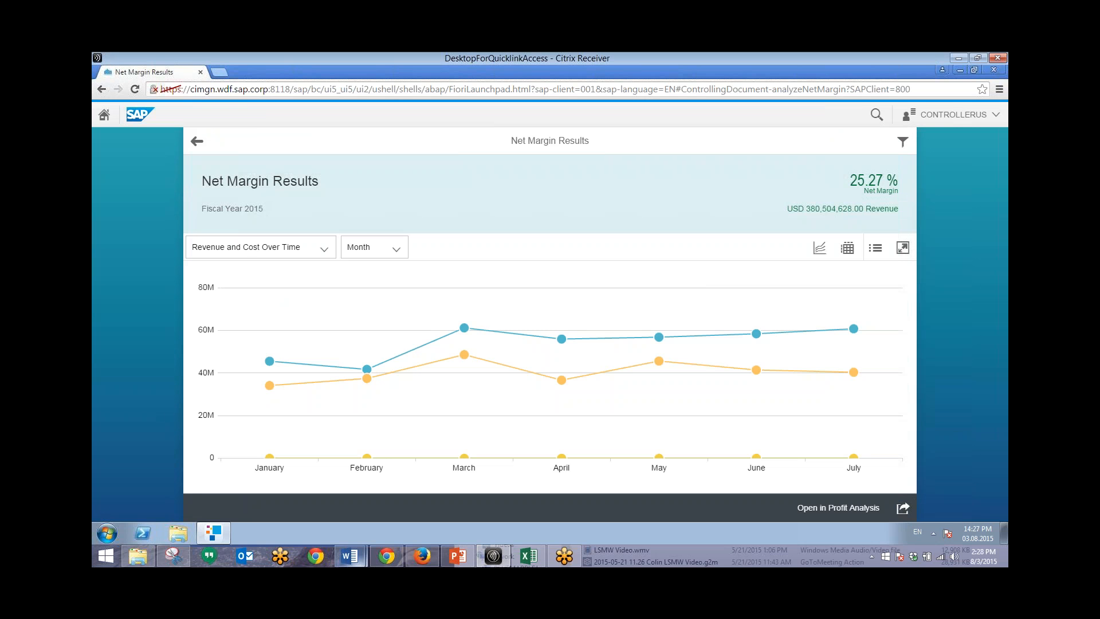
pyautogui.click(270, 360)
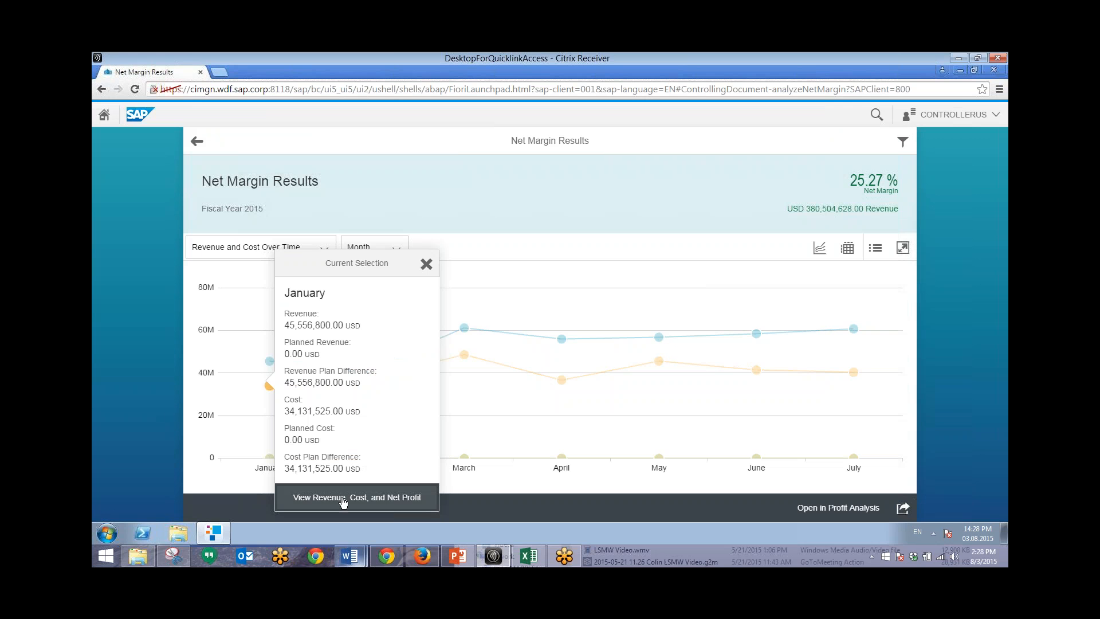
# - Drill into January's revenue, cost and net profit breakdown (25.08% margin), then return to the trend chart
pyautogui.click(356, 496)
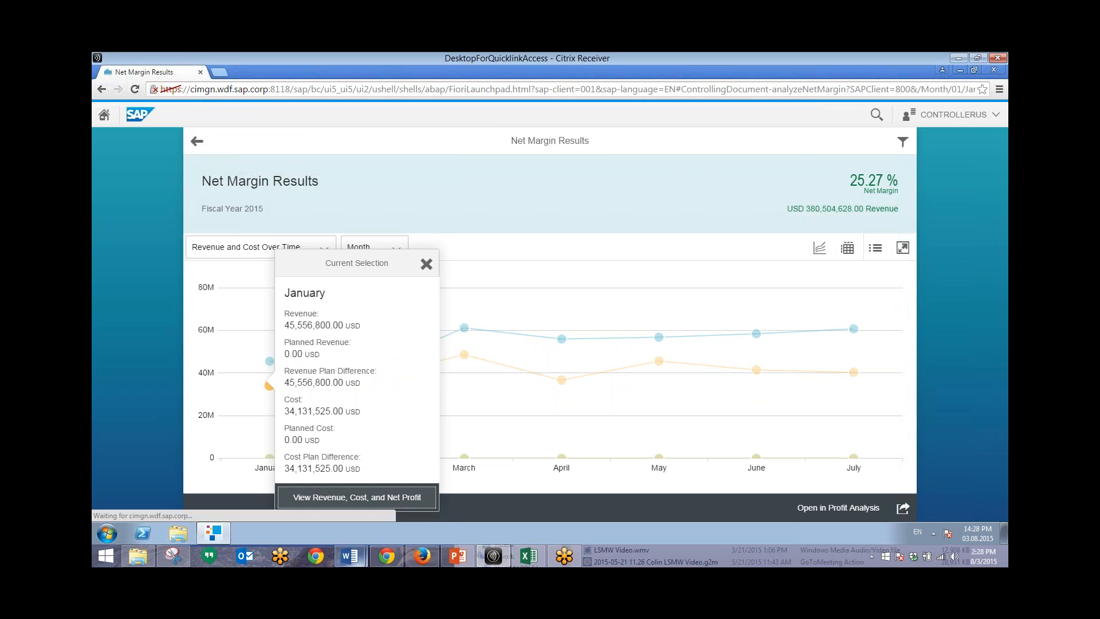
pyautogui.click(356, 496)
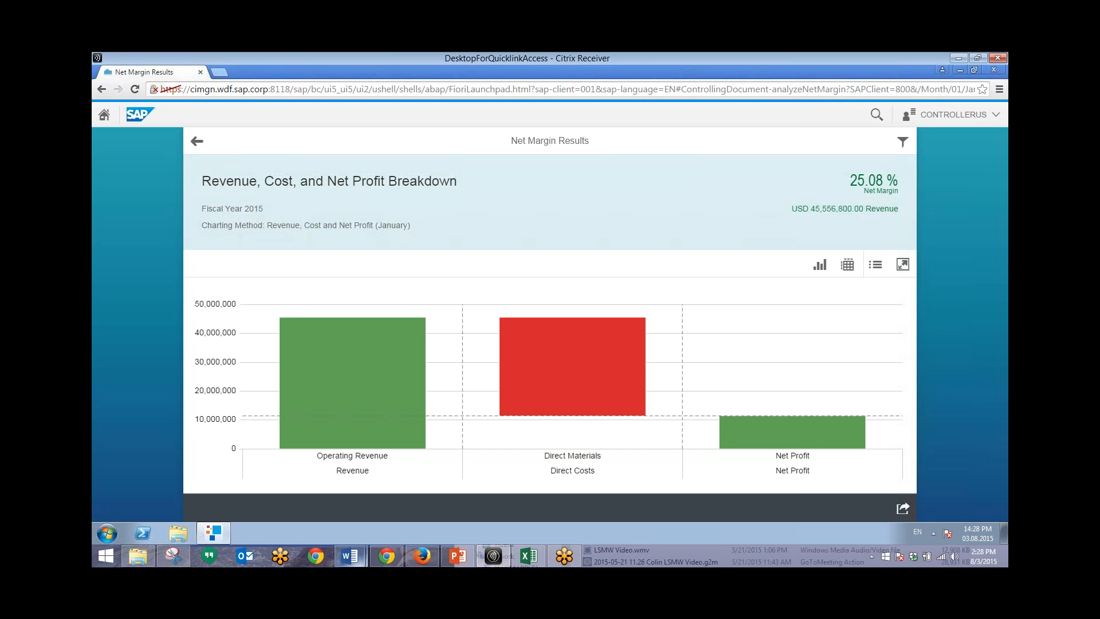
pyautogui.click(845, 264)
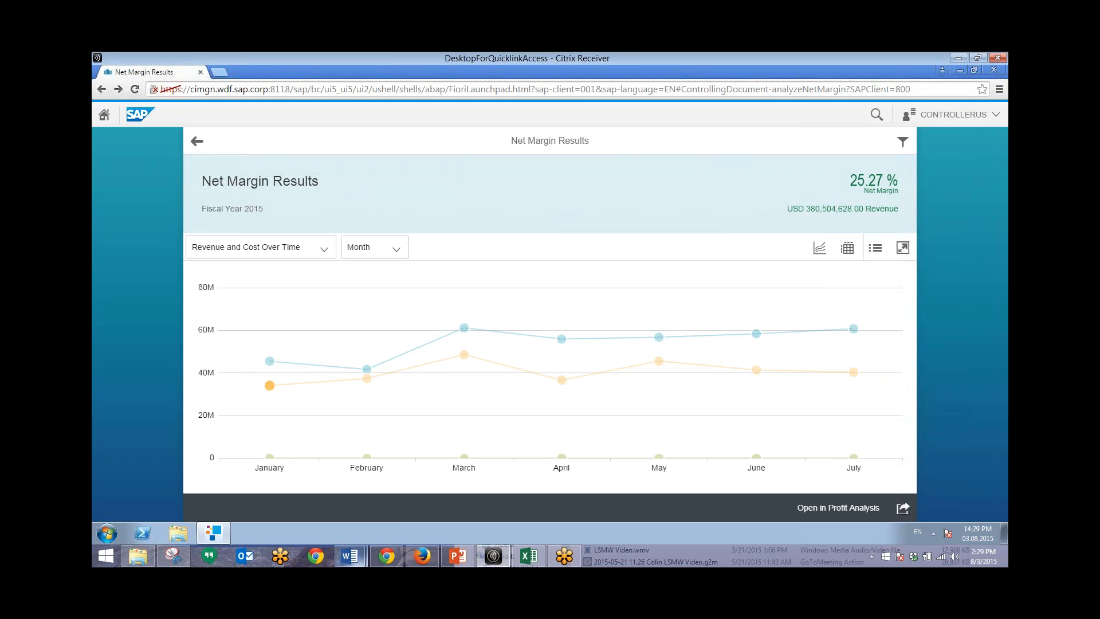
pyautogui.moveTo(265, 362)
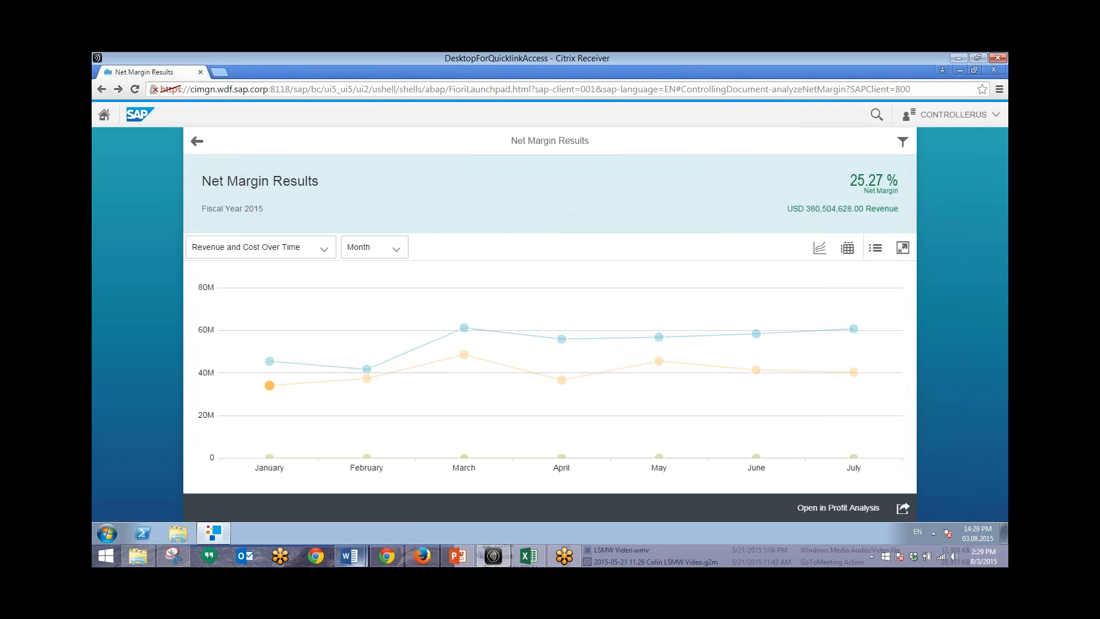
# - Launch Profit Analysis, regroup the profit tiles by Product Group, then back to Customer Group
pyautogui.click(837, 508)
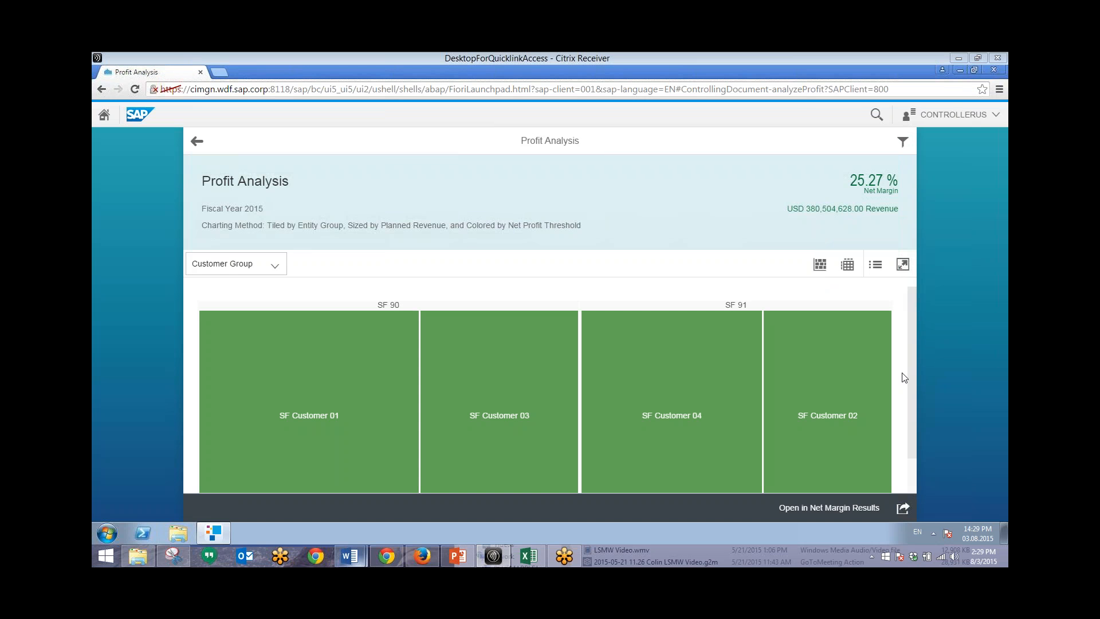
pyautogui.moveTo(279, 266)
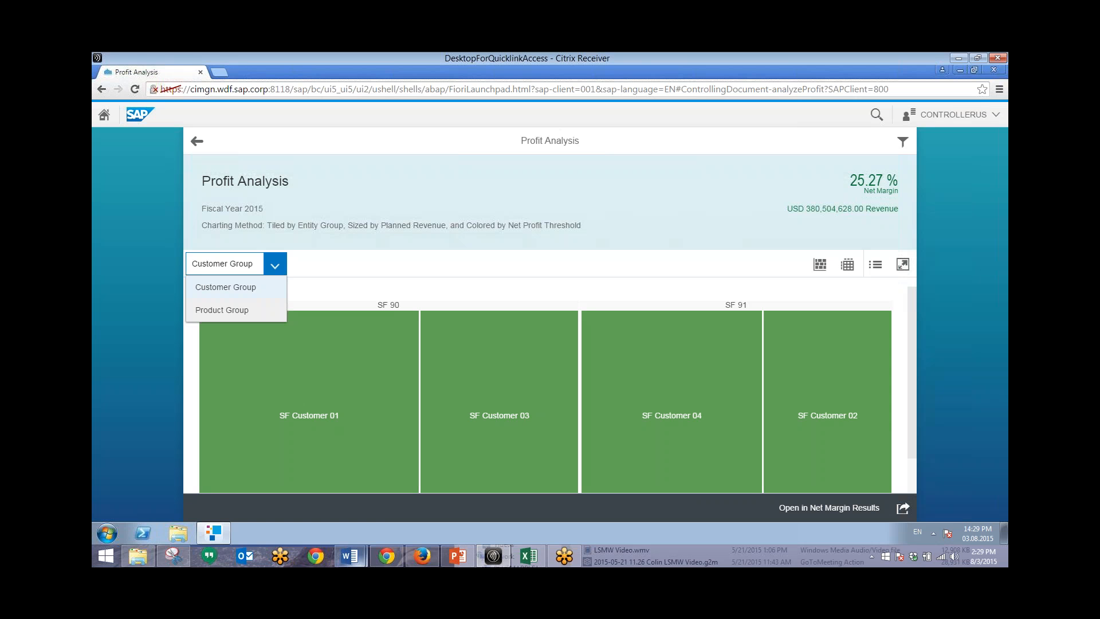
pyautogui.click(221, 309)
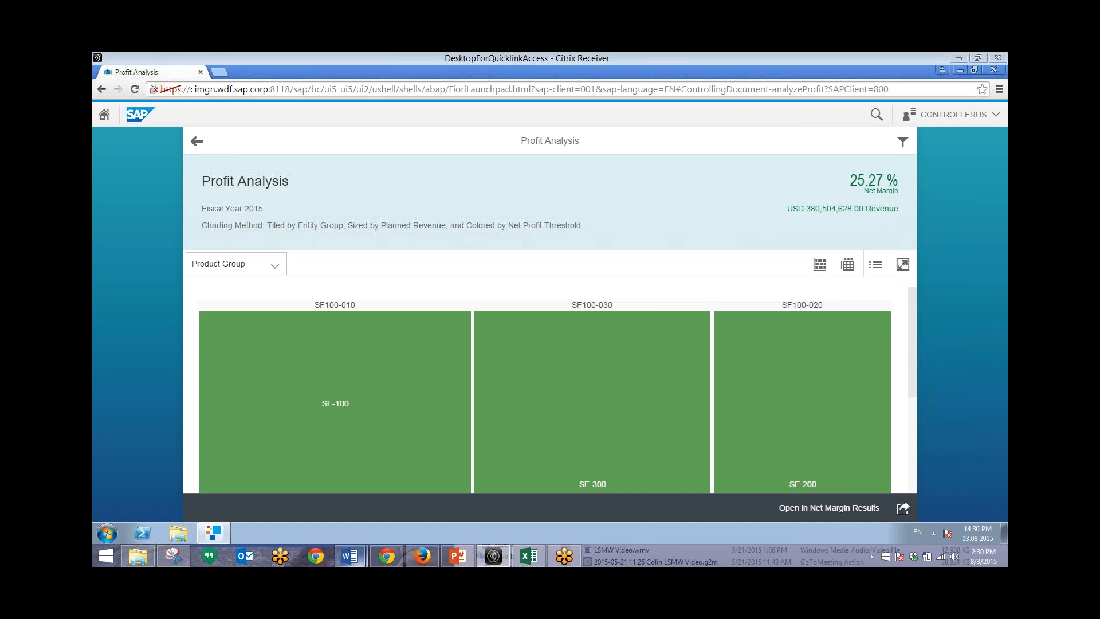
pyautogui.click(335, 402)
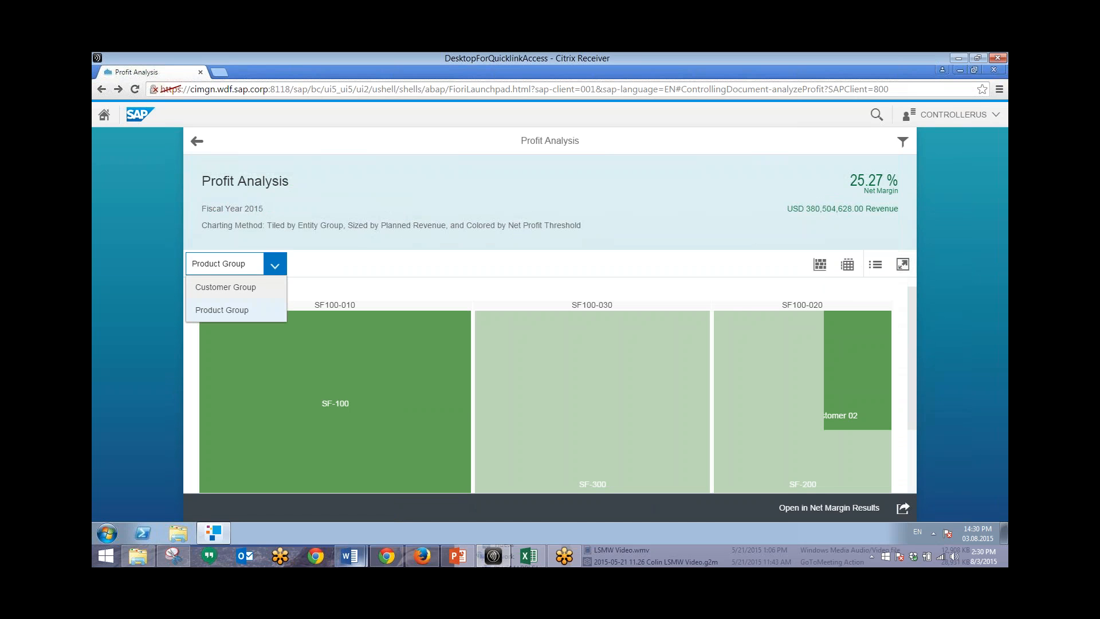
pyautogui.click(226, 286)
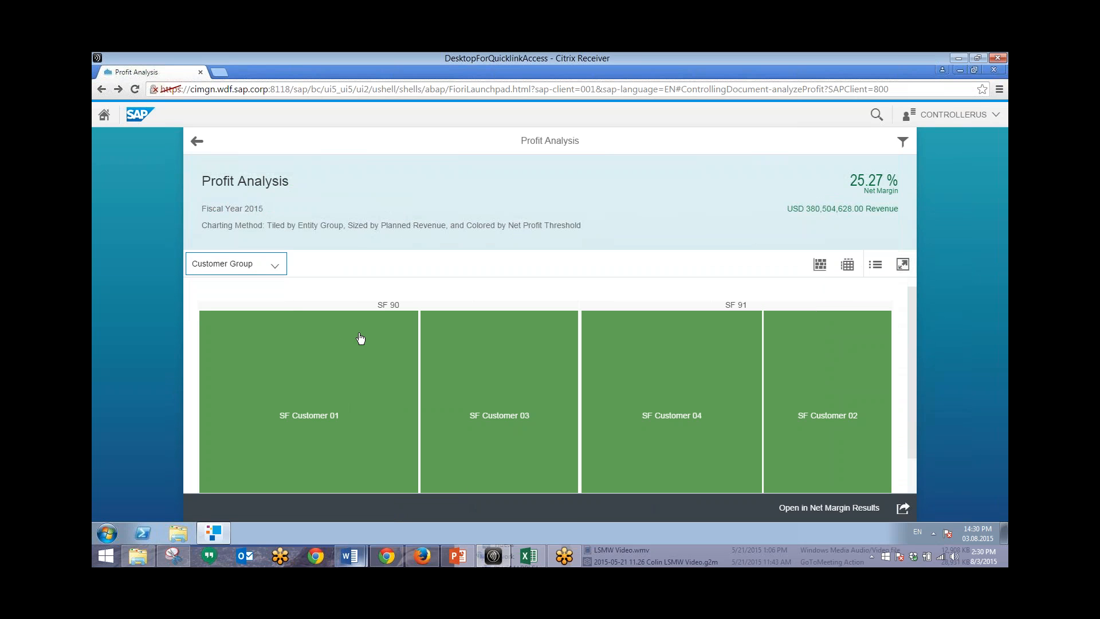
# - Drill from SF Customer 01 into the SF 90 detailed profit analysis by biggest net profit difference
pyautogui.click(308, 415)
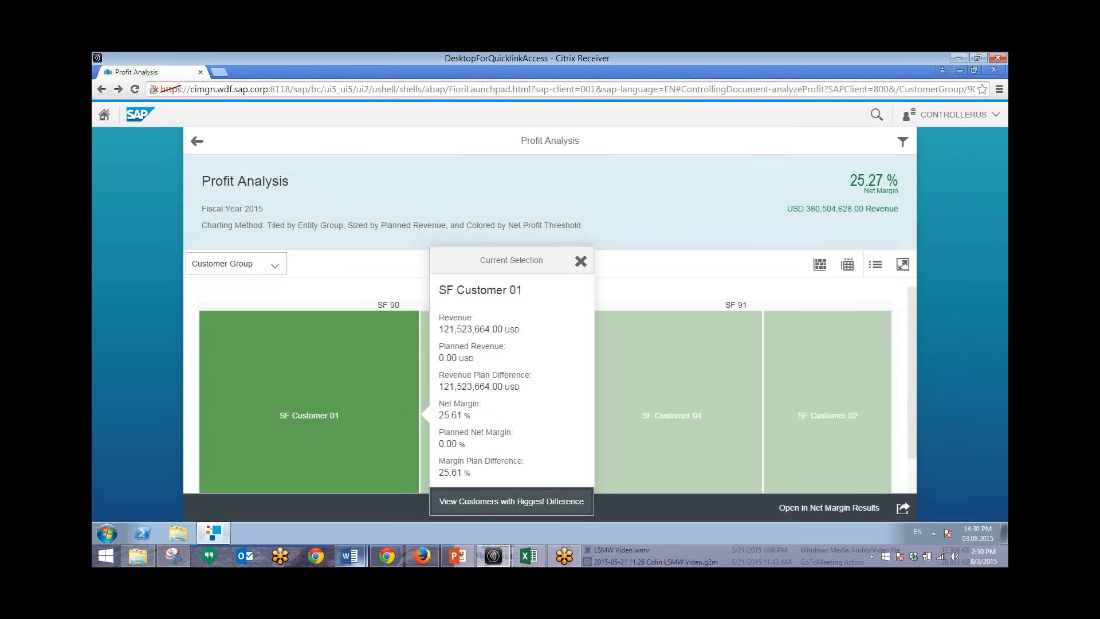
pyautogui.click(511, 501)
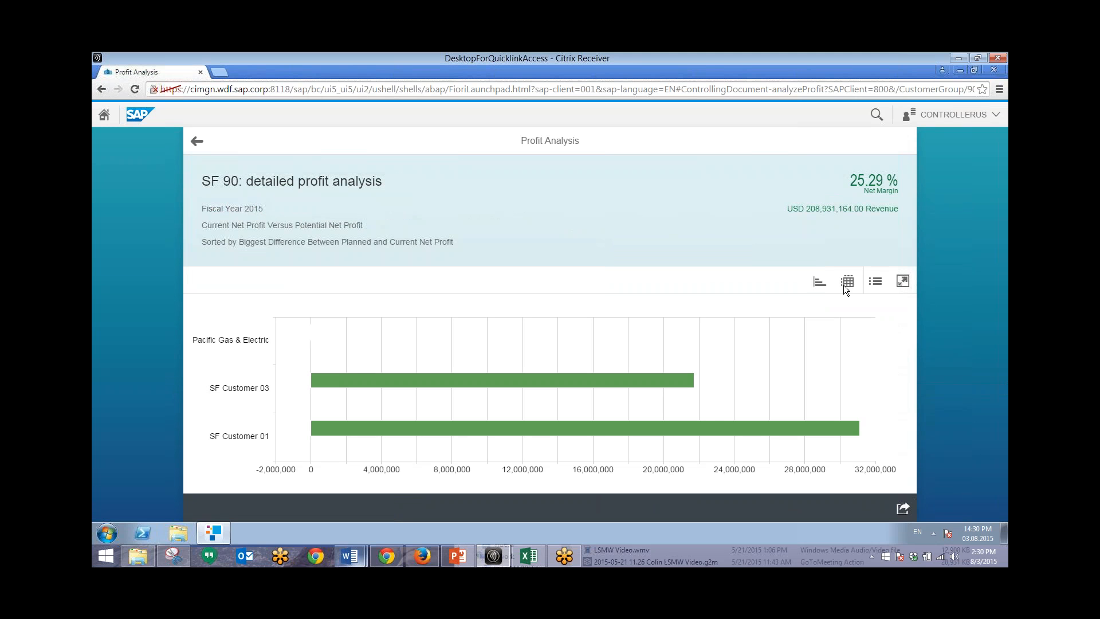
pyautogui.click(846, 281)
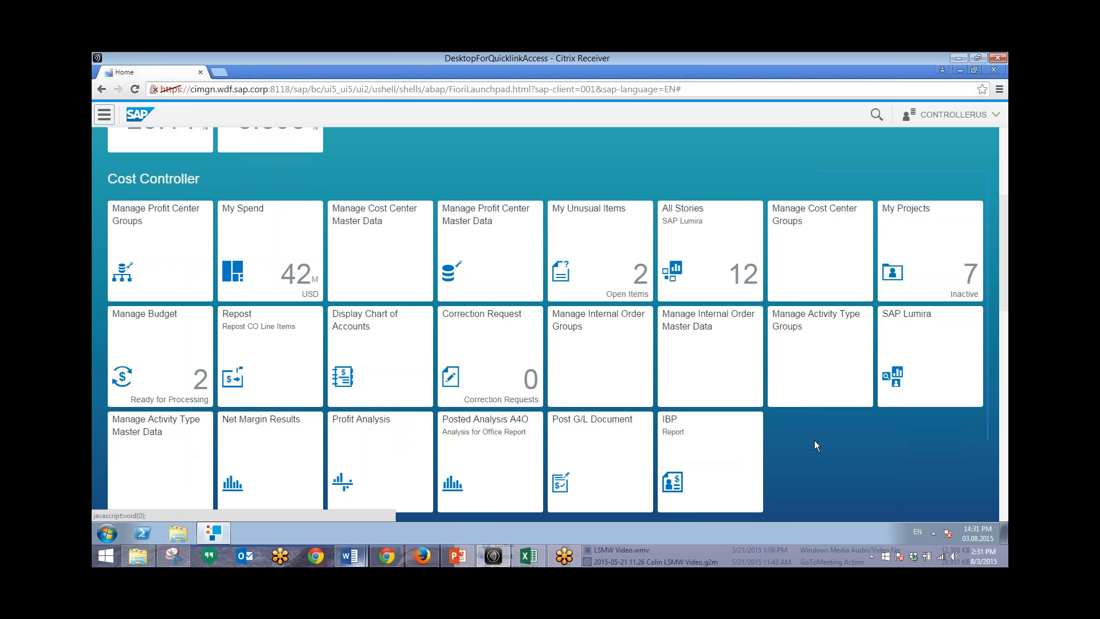
# - Scroll the home page to the Month End Close group with its Margin Analysis tile
pyautogui.scroll(-3)
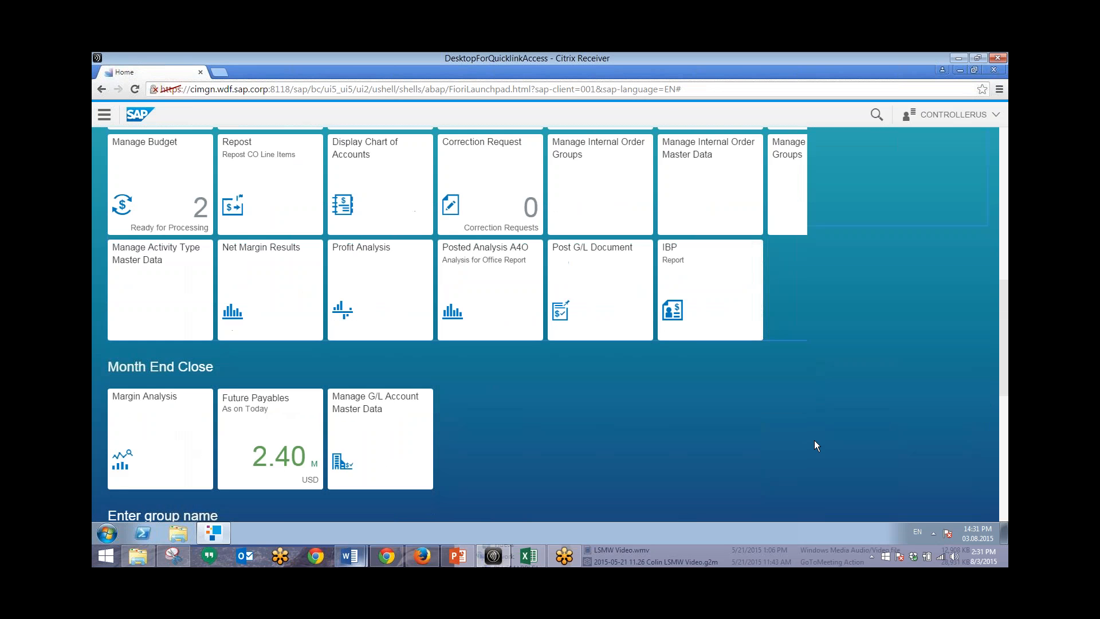
pyautogui.scroll(-3)
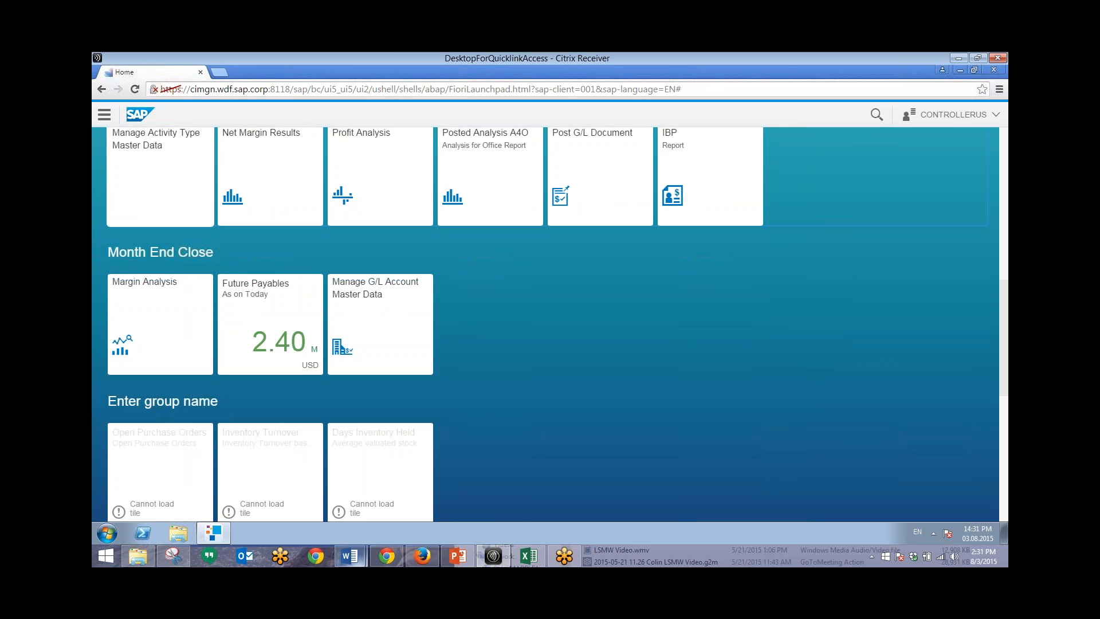
pyautogui.moveTo(164, 313)
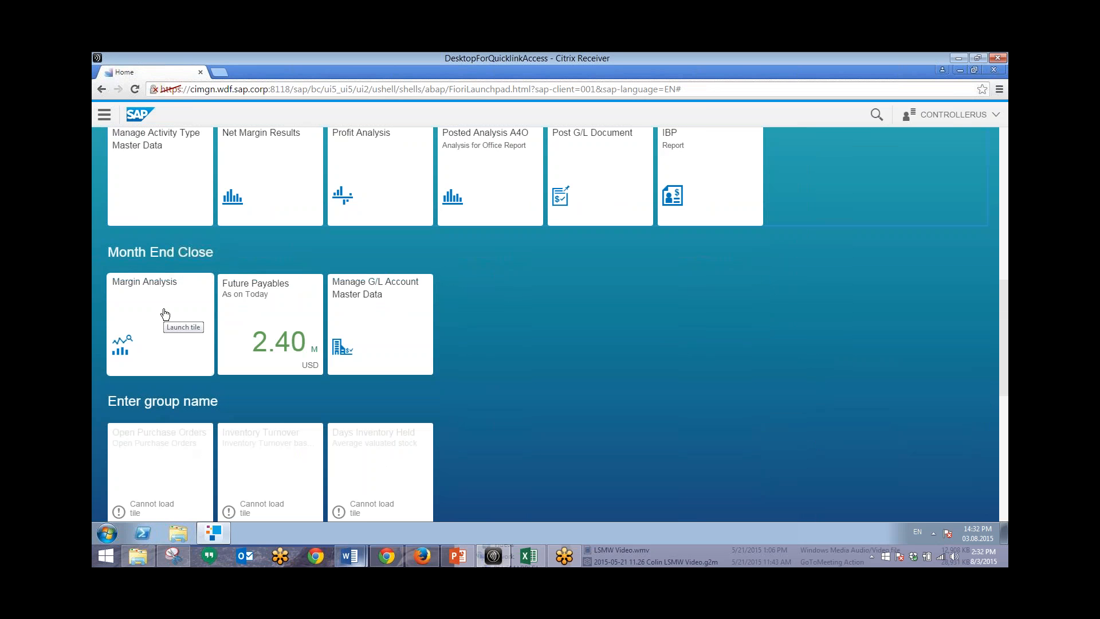
# - Launch Margin Analysis set to controlling area 2000 - CO N. America, periods 2014-001 to 2015-005
pyautogui.click(161, 325)
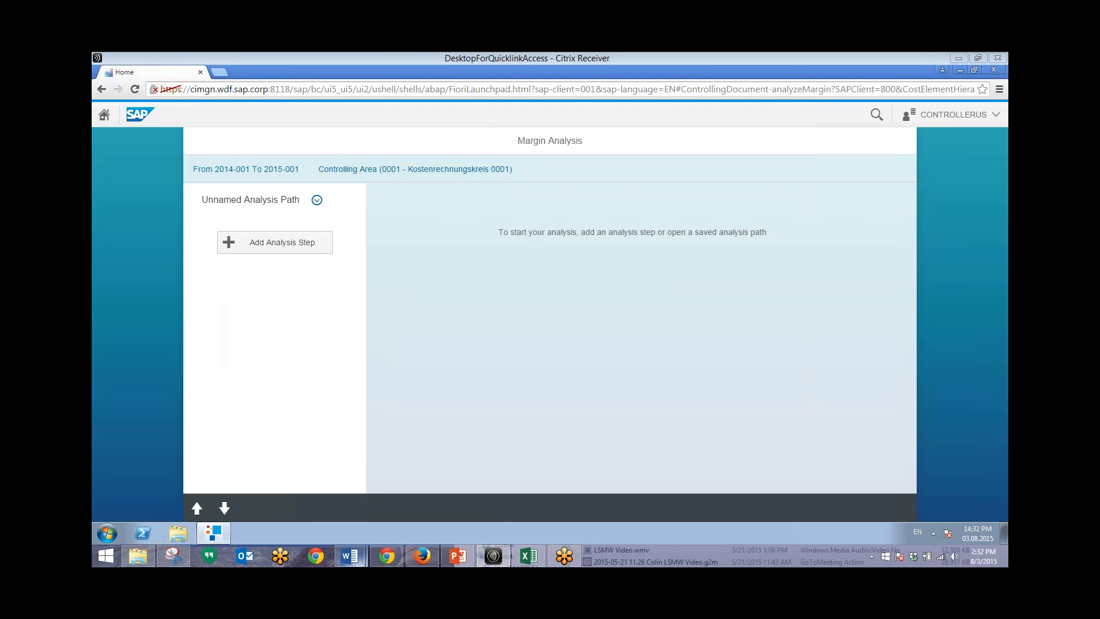
pyautogui.click(414, 168)
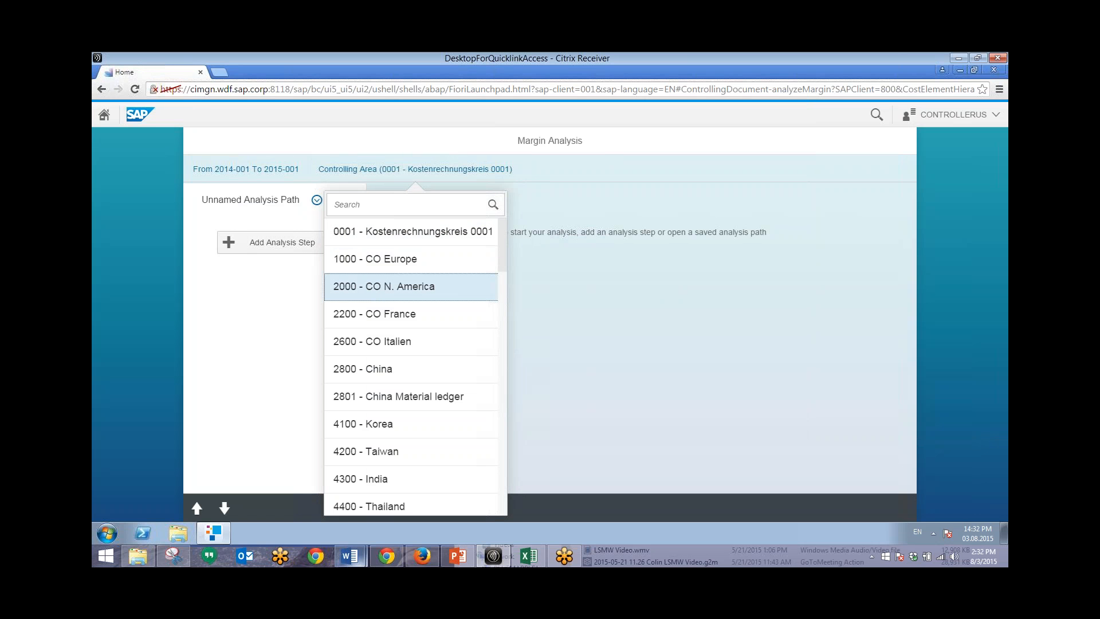
pyautogui.click(245, 168)
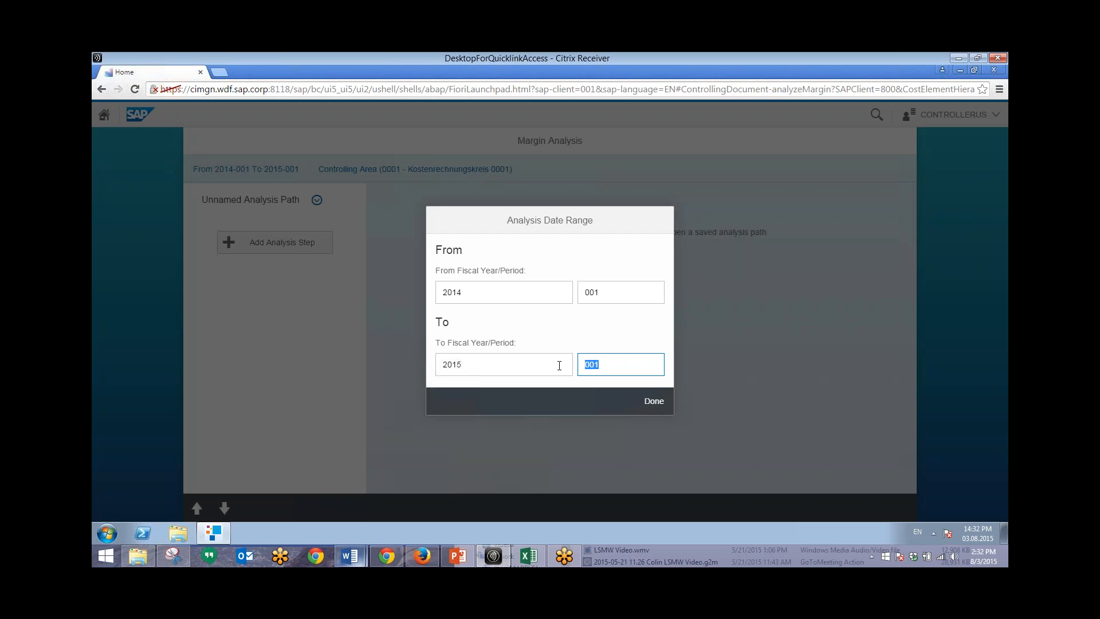
pyautogui.write('005')
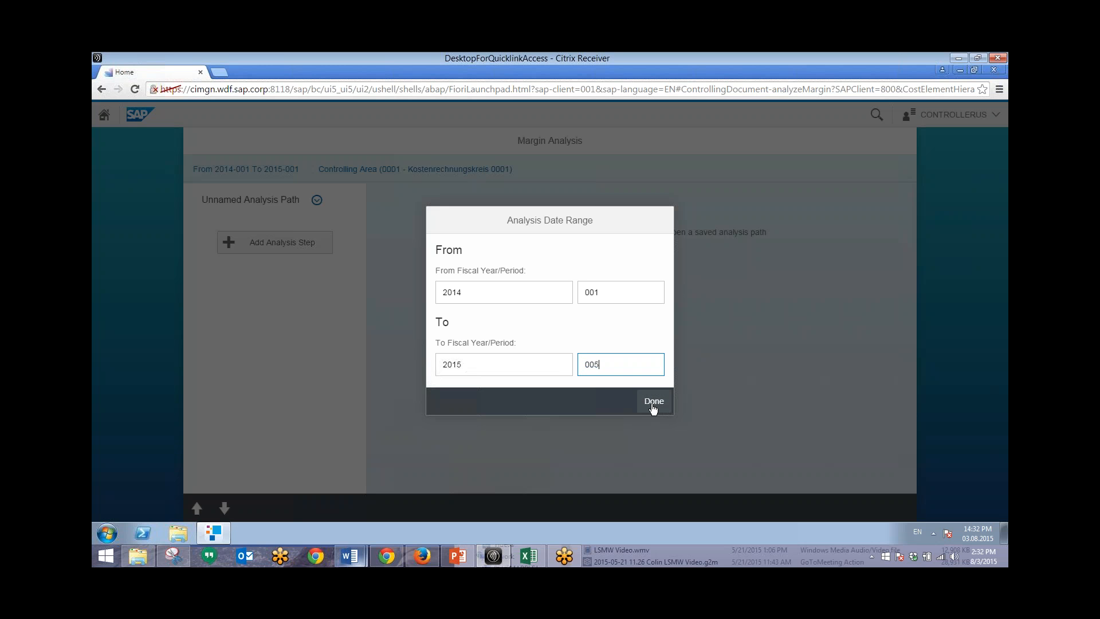
pyautogui.click(652, 401)
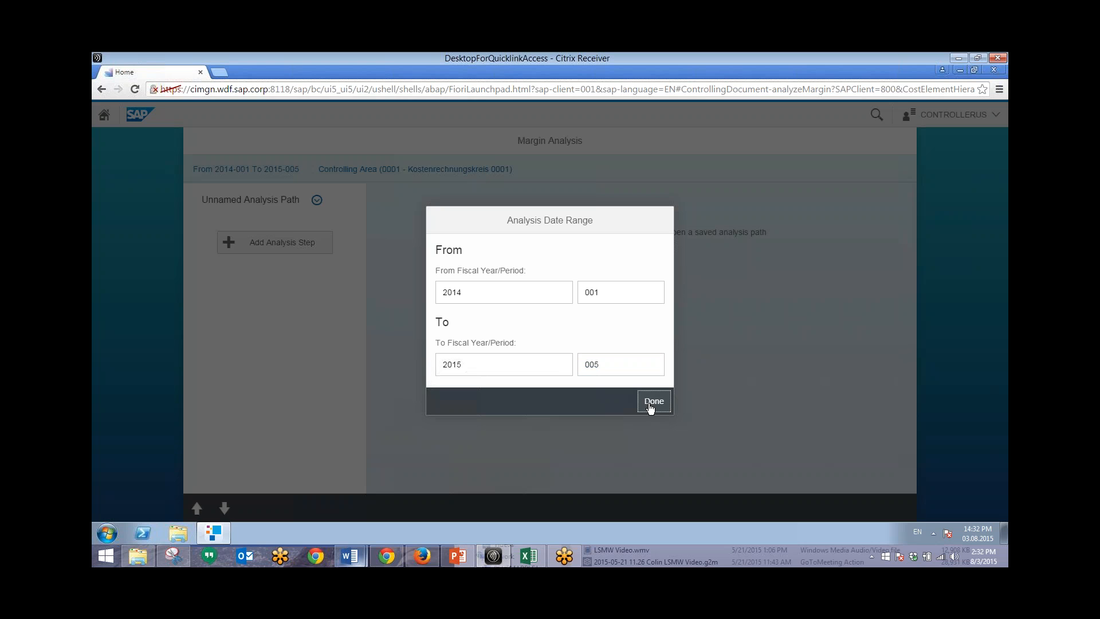
pyautogui.click(651, 401)
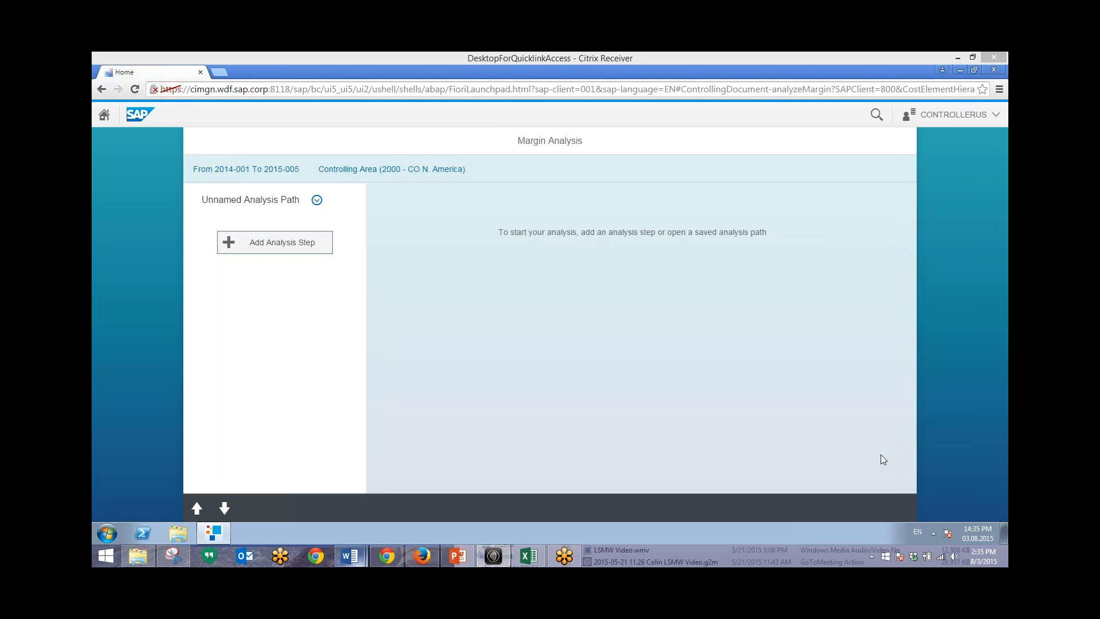
pyautogui.moveTo(482, 320)
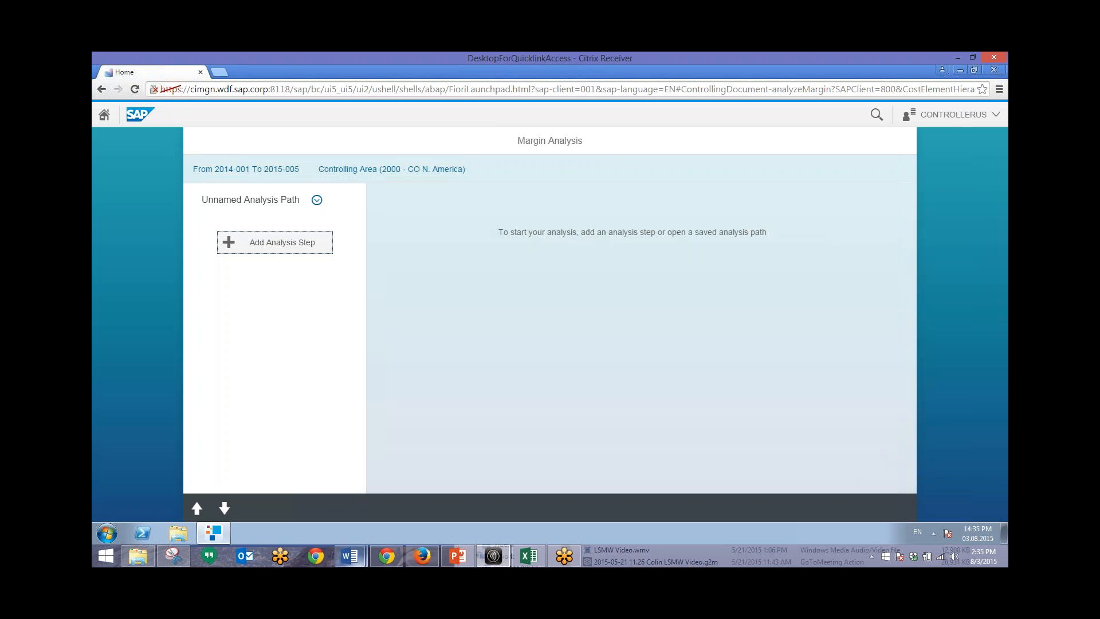
# - Add an analysis step: column chart of Actual Margin % broken down by customer
pyautogui.click(282, 241)
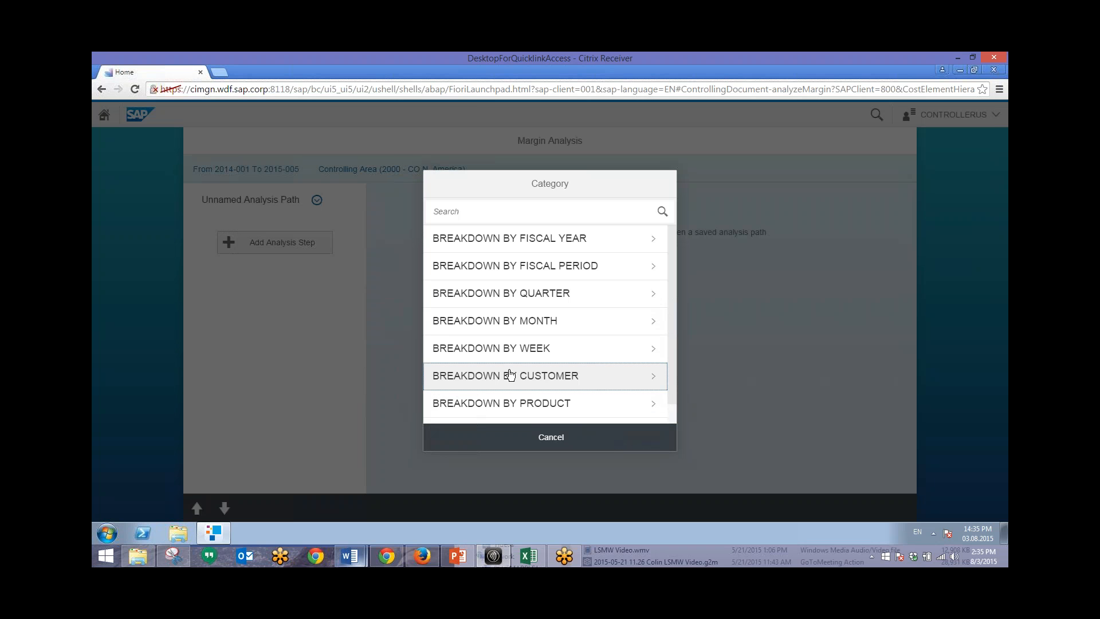
pyautogui.click(505, 376)
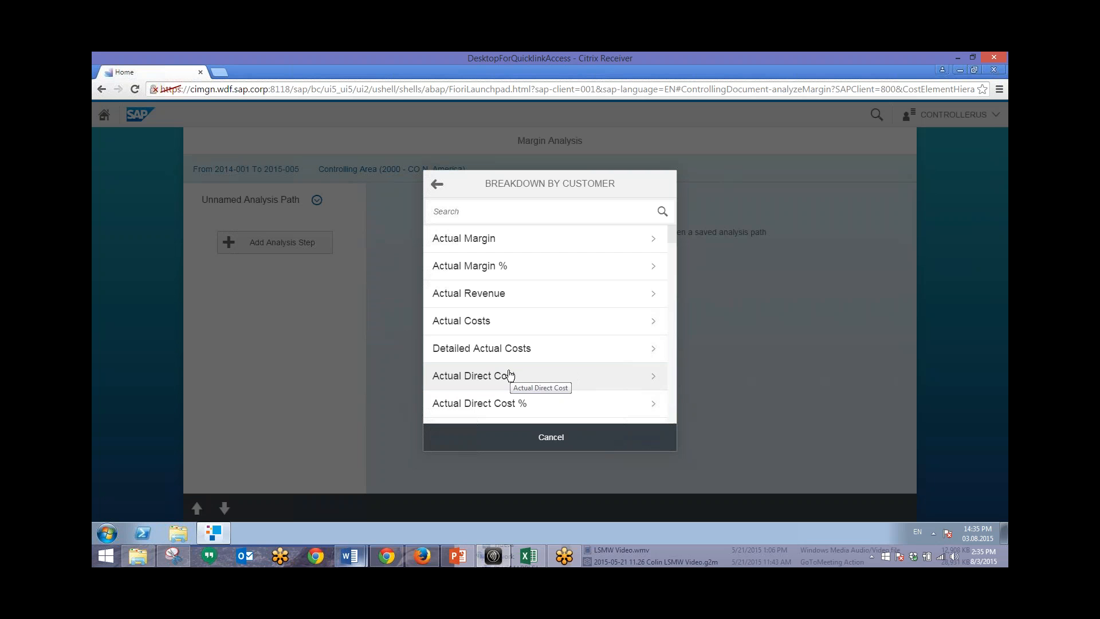
pyautogui.click(469, 265)
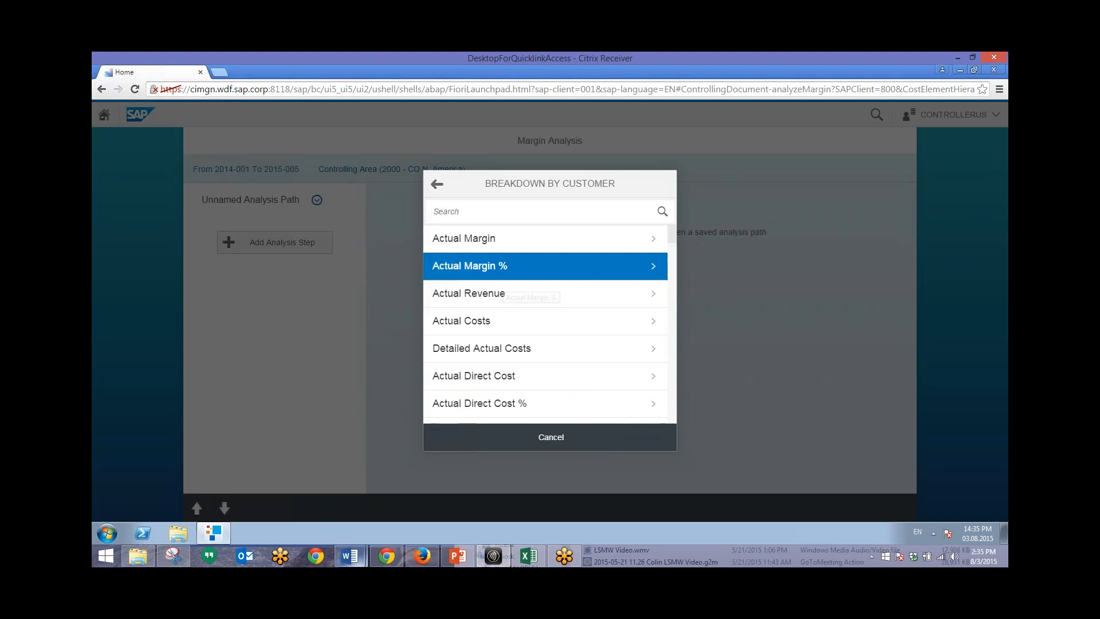
pyautogui.click(469, 264)
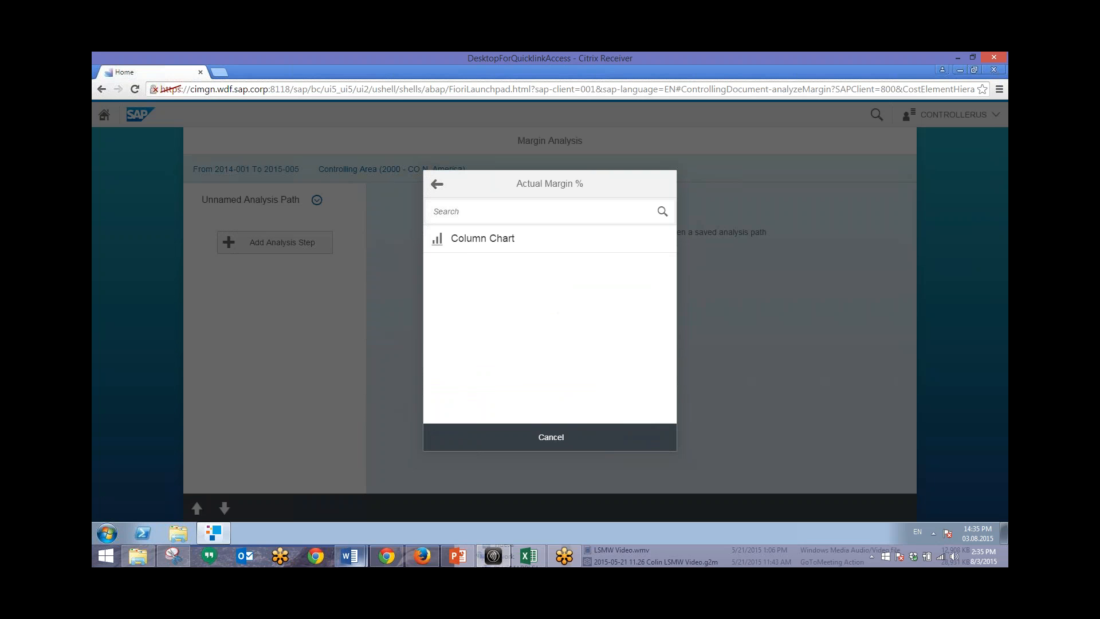
pyautogui.click(482, 238)
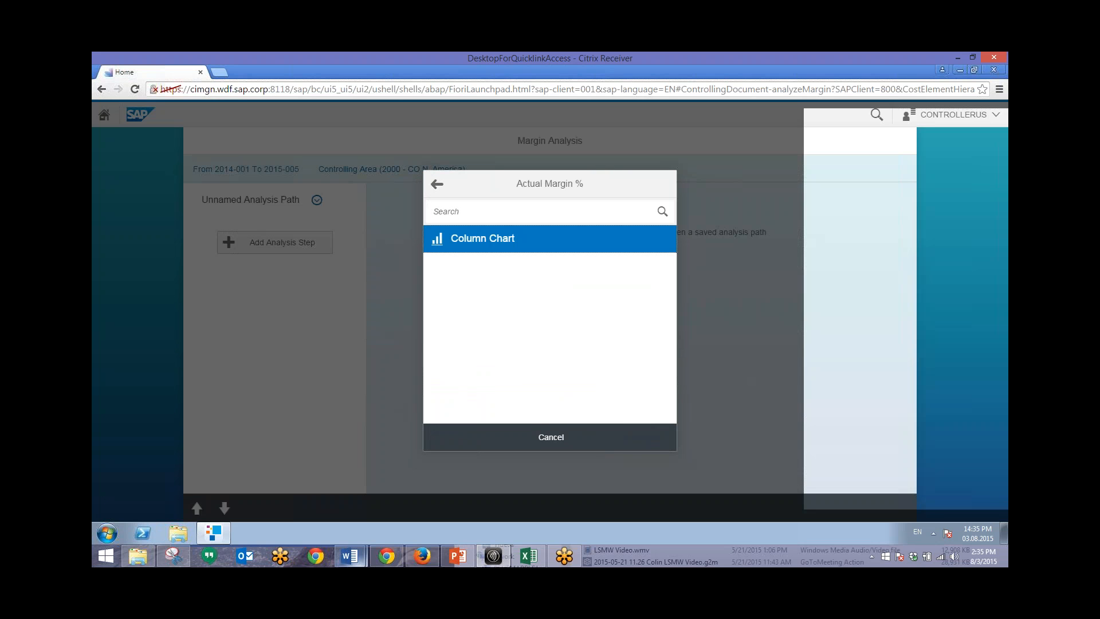
pyautogui.click(482, 238)
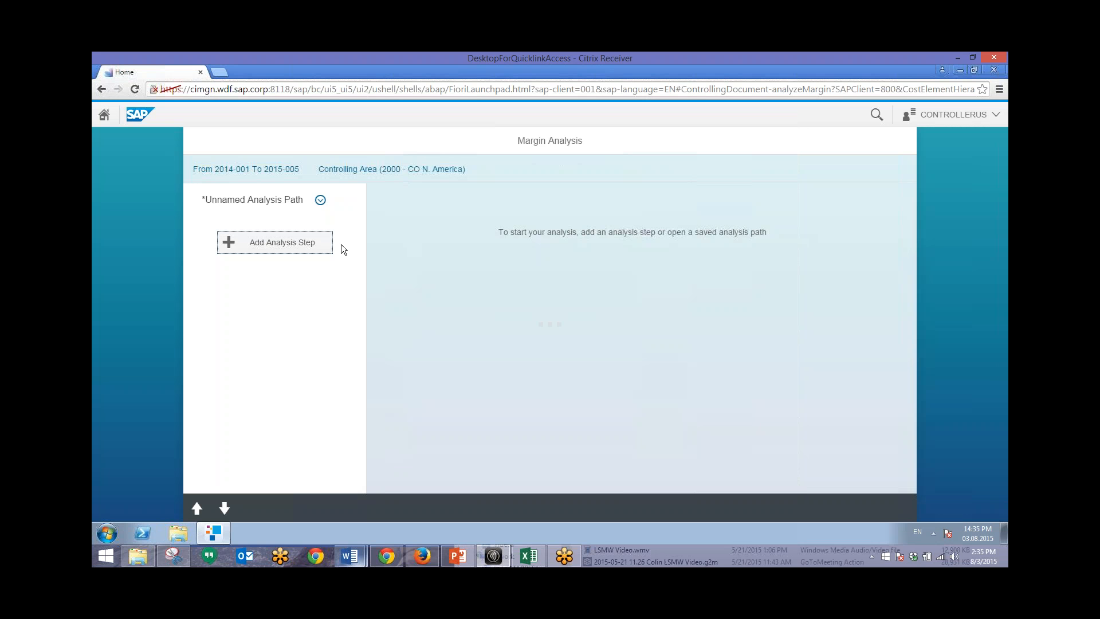
pyautogui.click(273, 242)
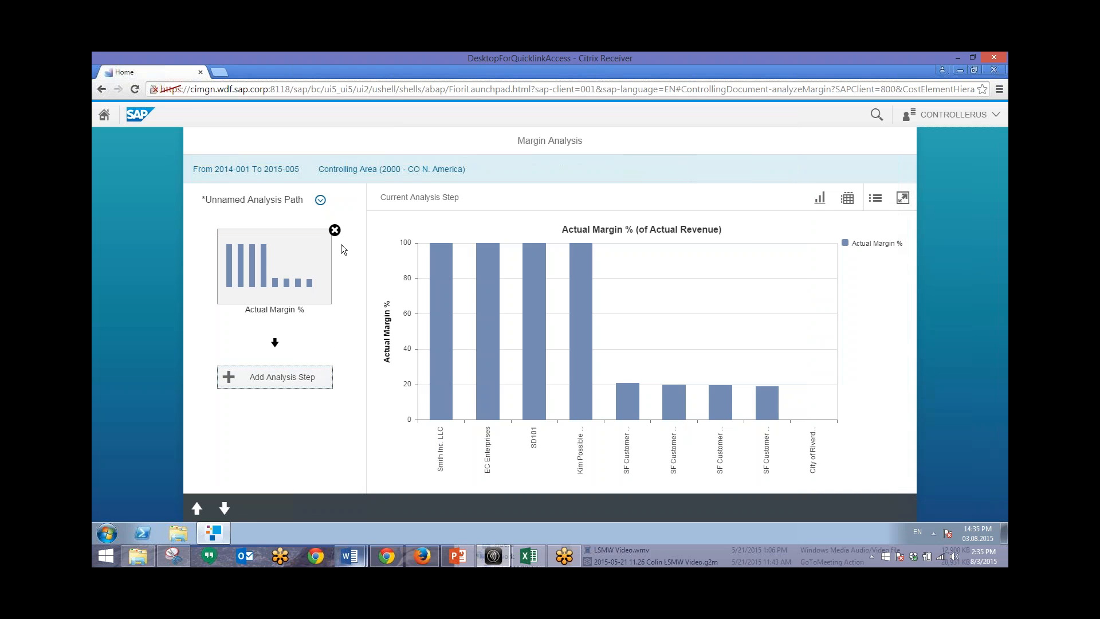
pyautogui.moveTo(437, 241)
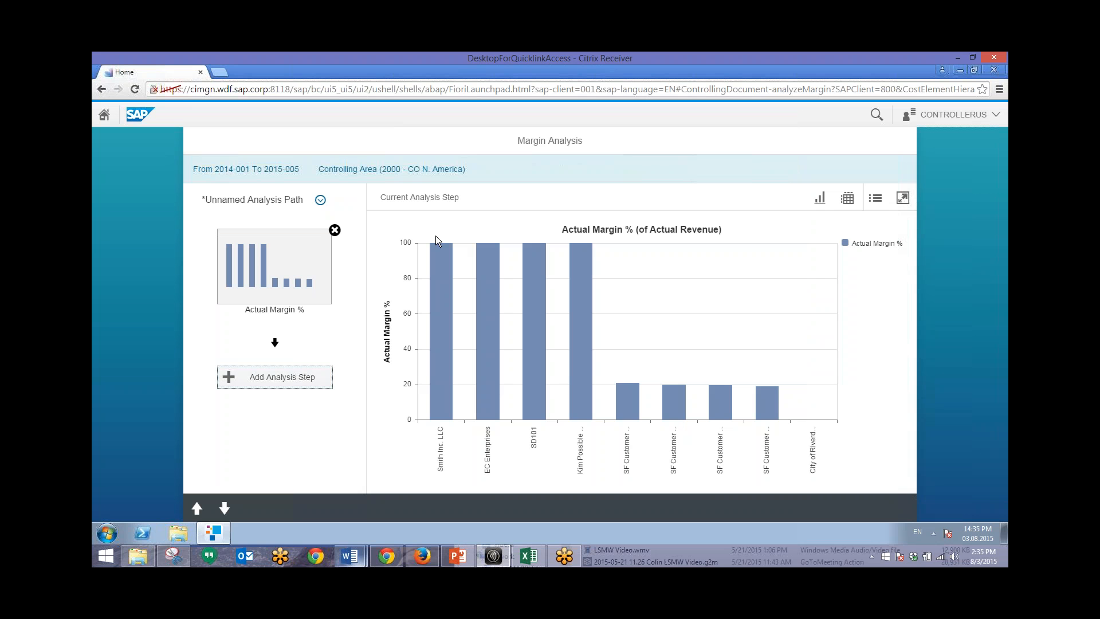
pyautogui.moveTo(811, 449)
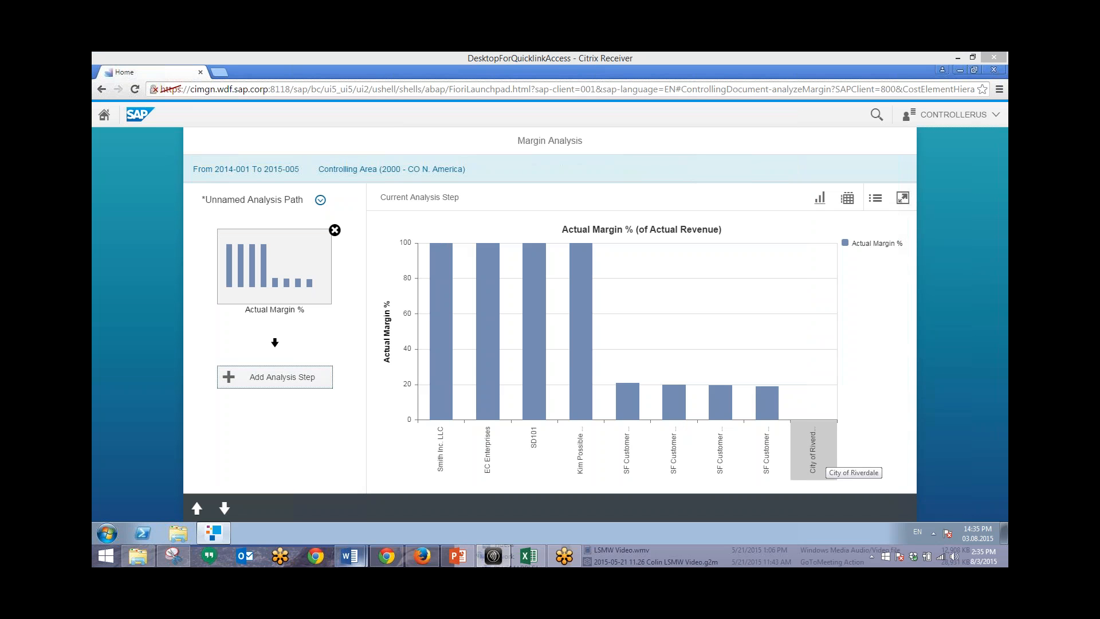
pyautogui.moveTo(307, 378)
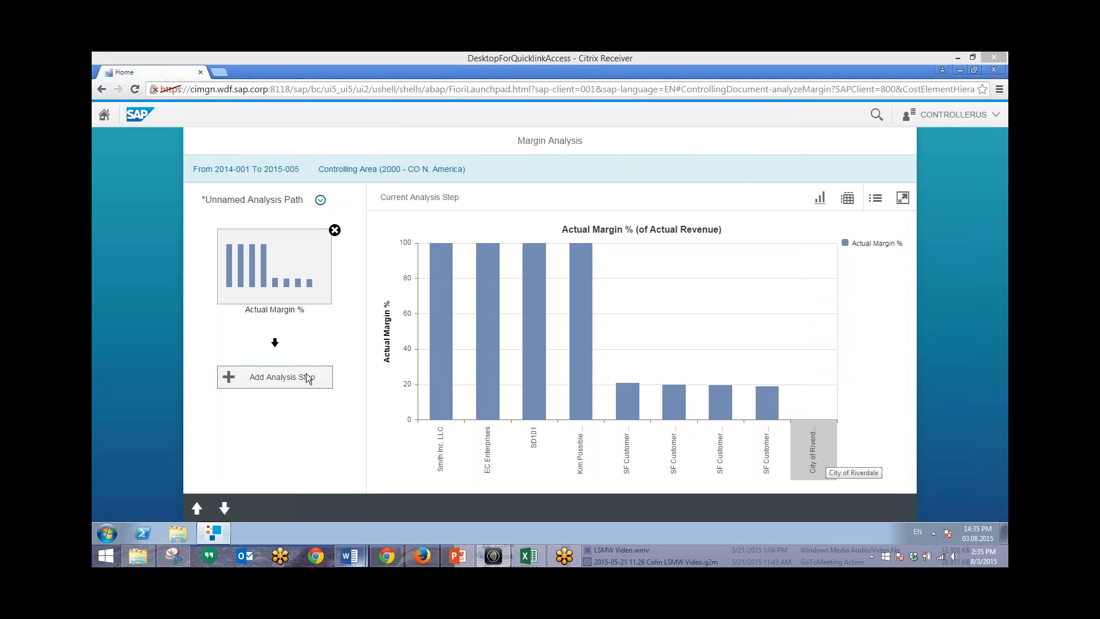
# - Add a second analysis step: column chart of Actual Revenue broken down by channel
pyautogui.click(273, 377)
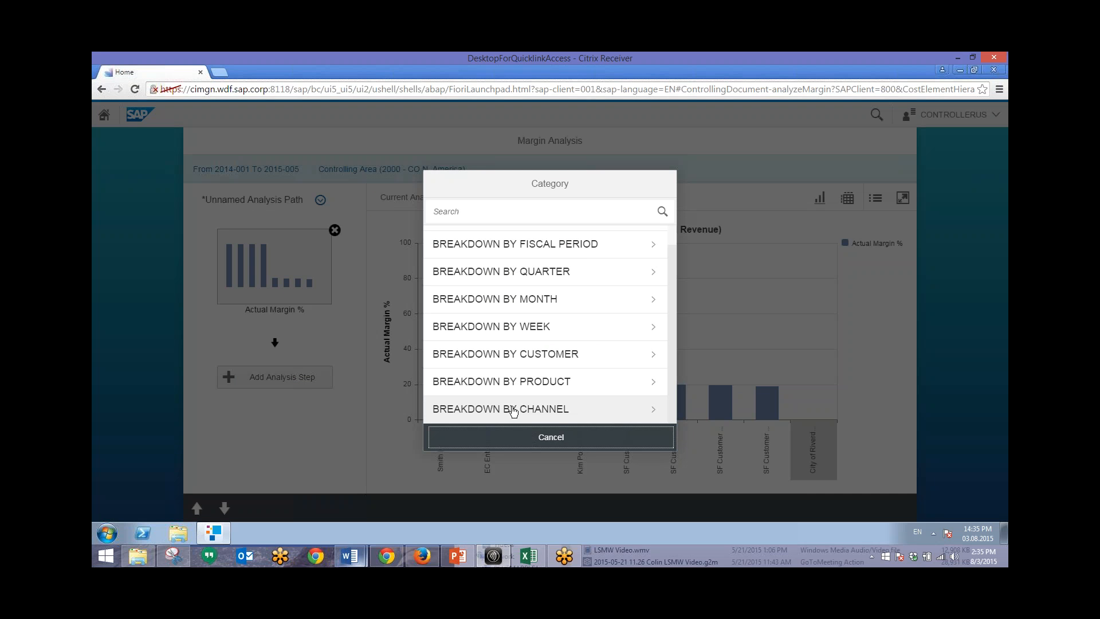
pyautogui.click(500, 407)
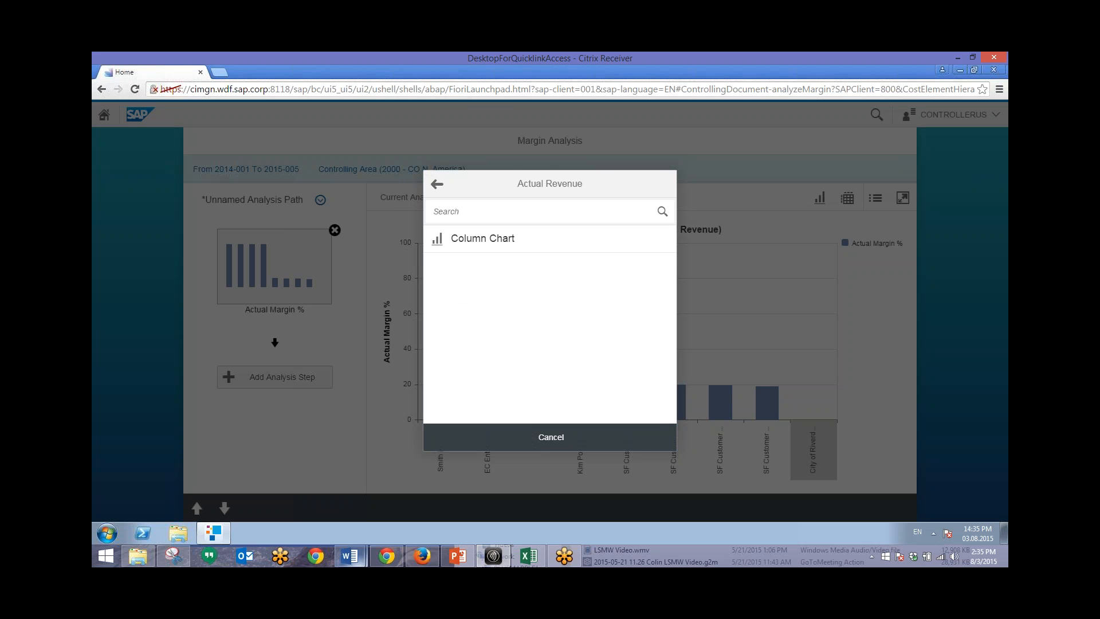
pyautogui.click(483, 238)
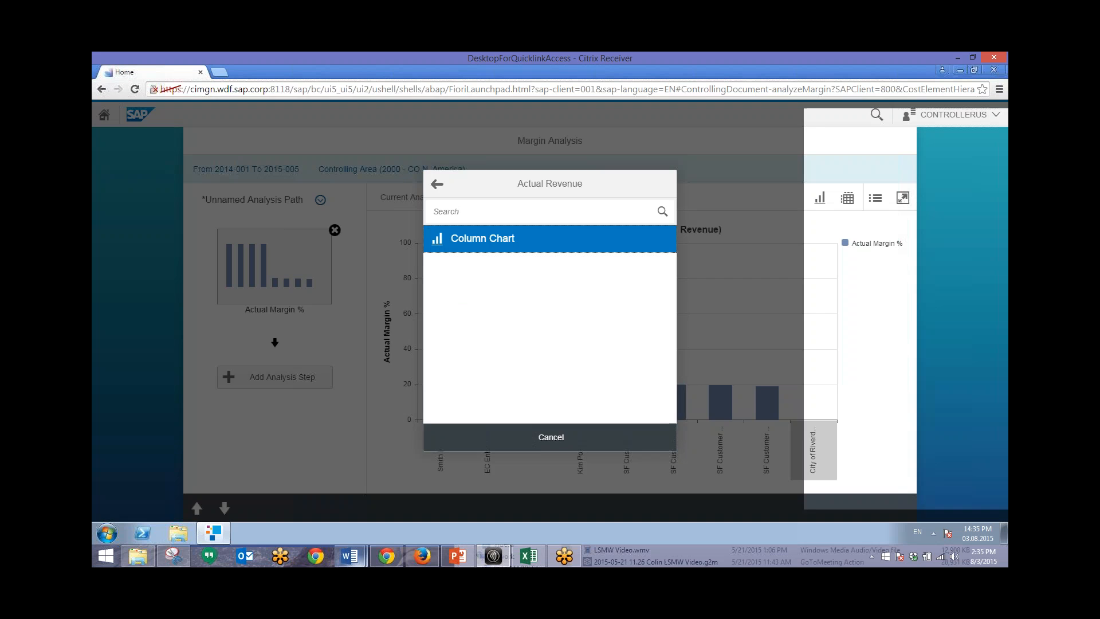
pyautogui.click(482, 239)
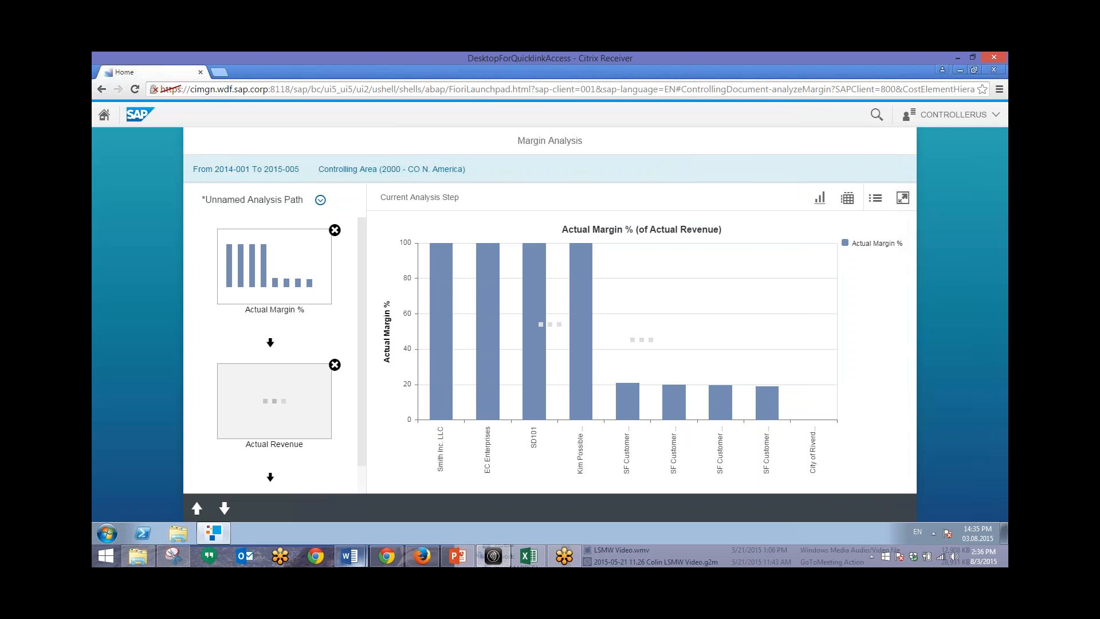
pyautogui.click(274, 401)
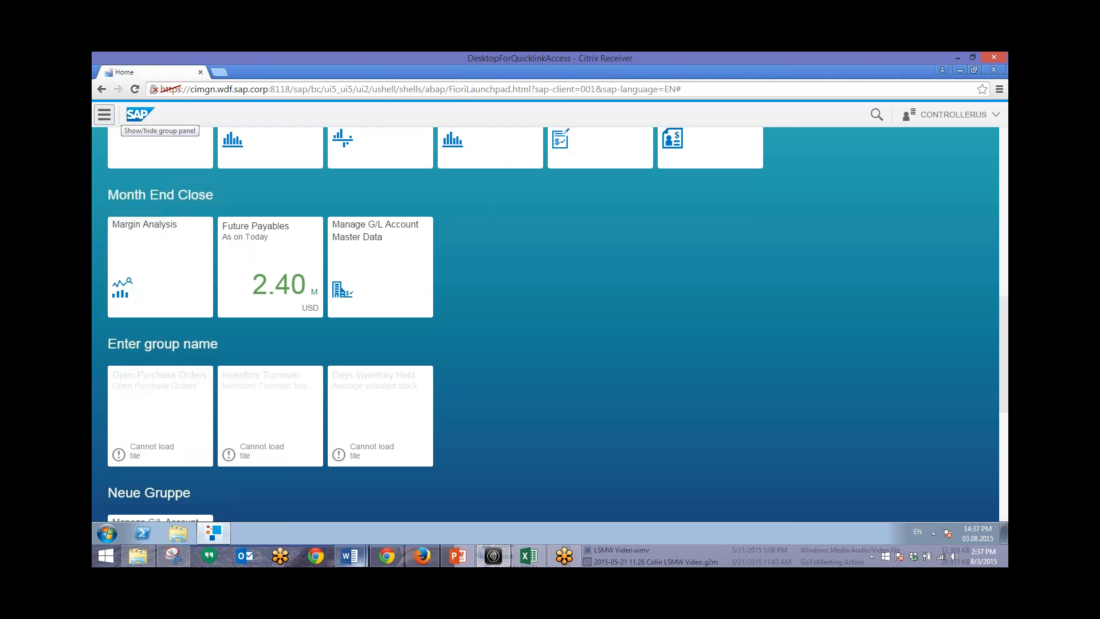
pyautogui.moveTo(868, 459)
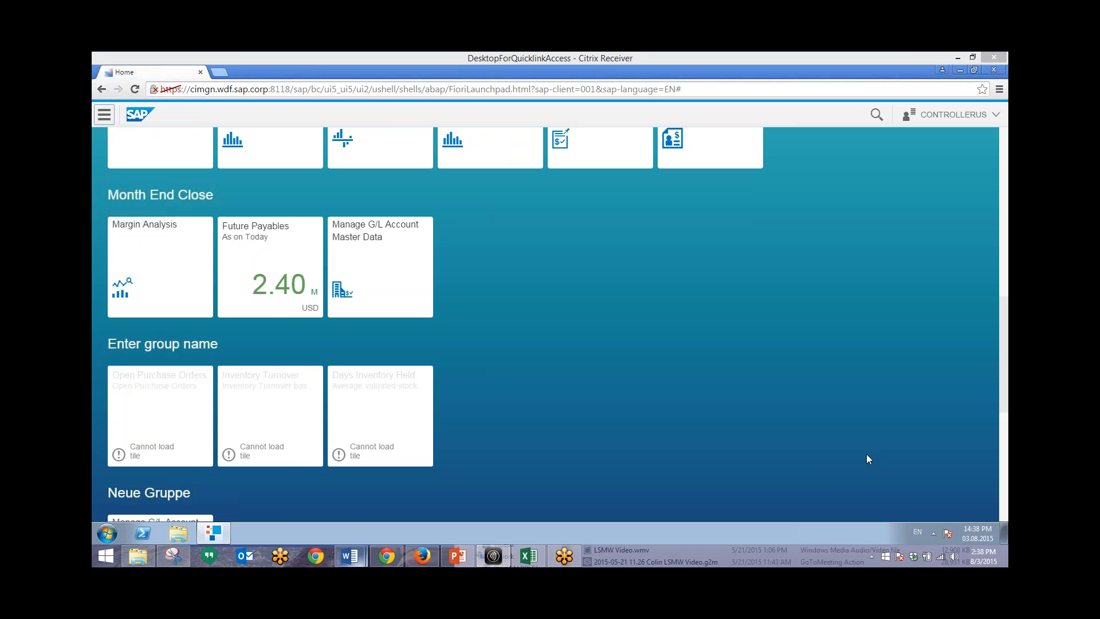